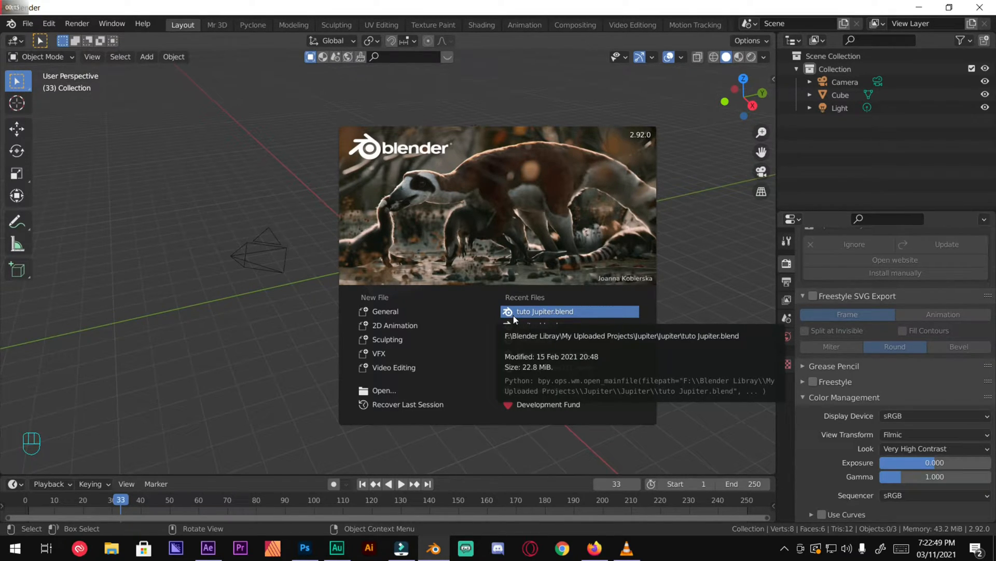
pyautogui.moveTo(535, 201)
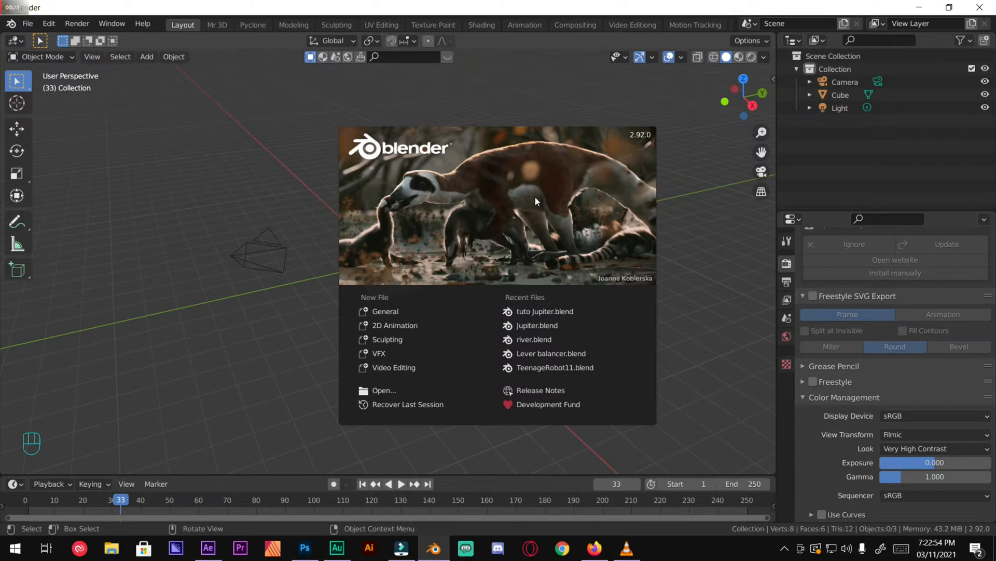
pyautogui.moveTo(509, 216)
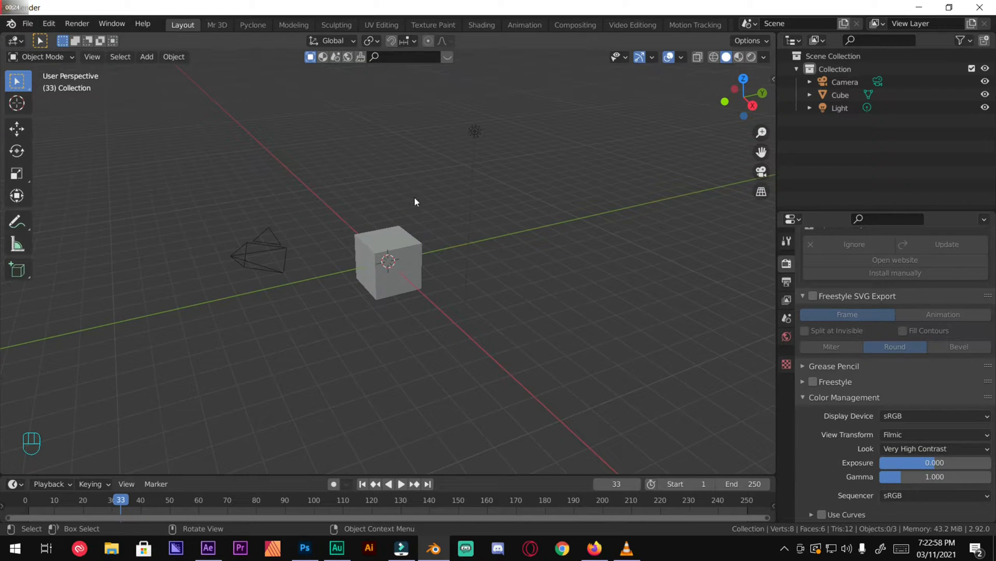
# Step: Adjust the viewport after deleting the default cube, leaving camera and light
pyautogui.scroll(-3)
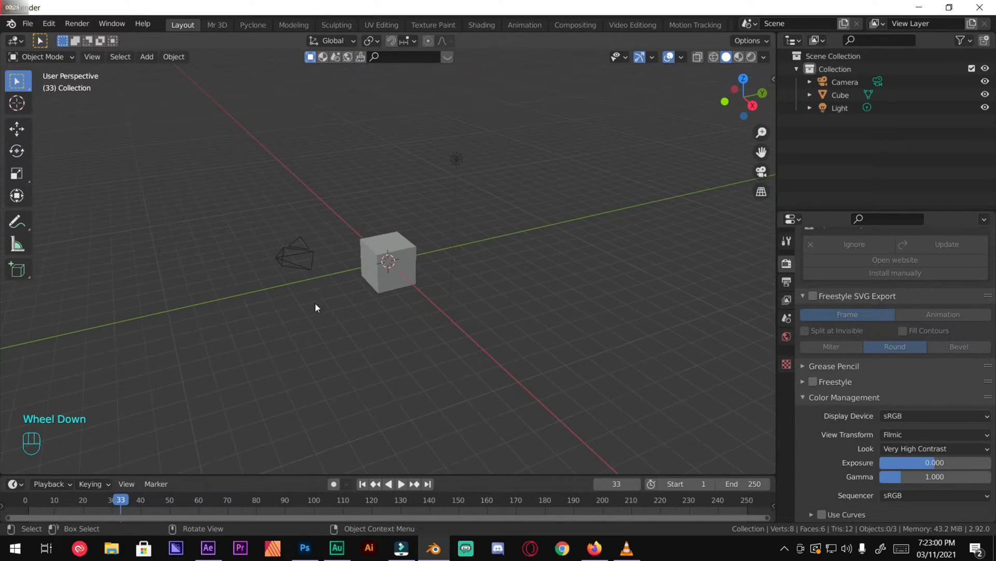
pyautogui.scroll(-3)
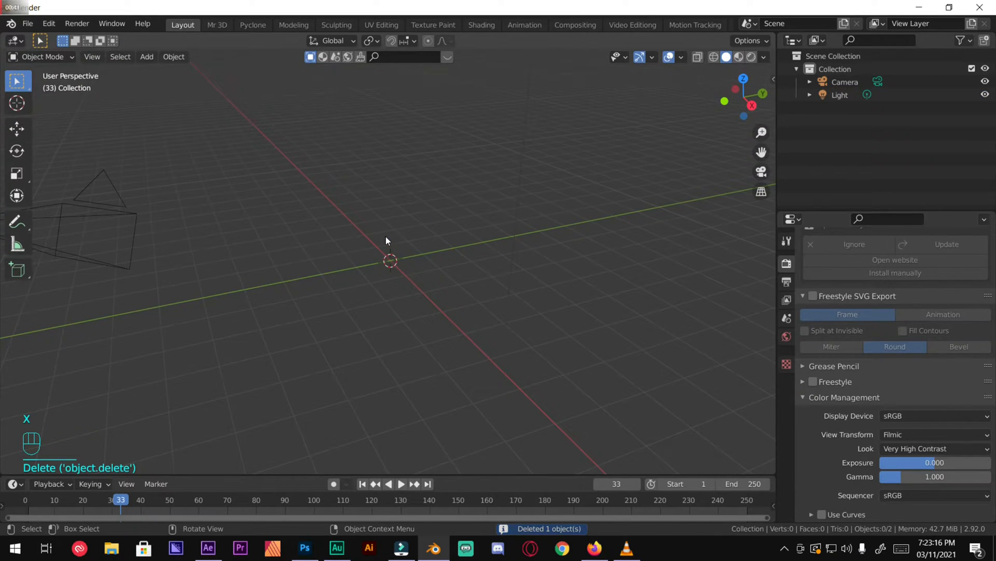
# Step: Add a UV Sphere at the scene center and show its Modifier Properties
pyautogui.press('shift+a')
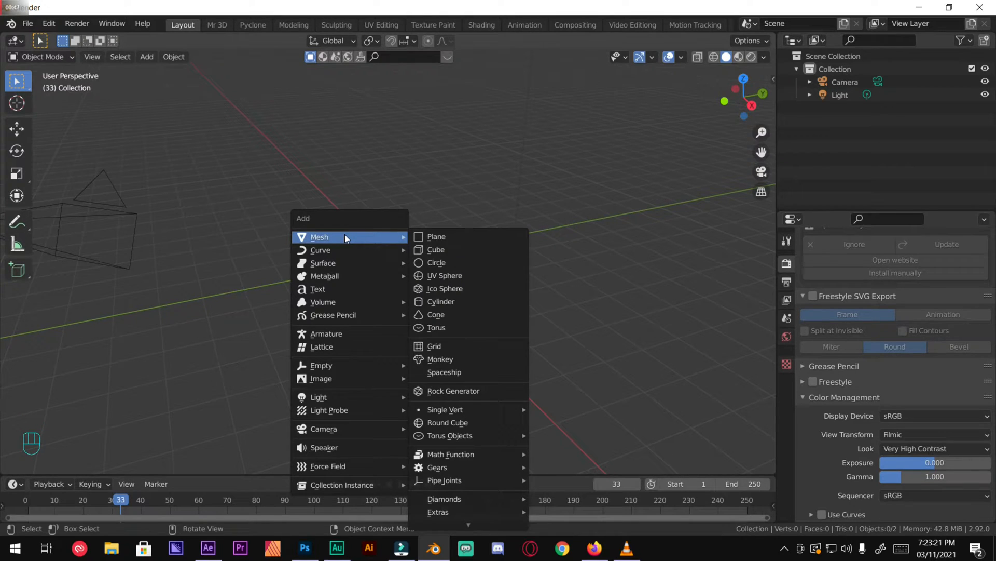
pyautogui.moveTo(457, 275)
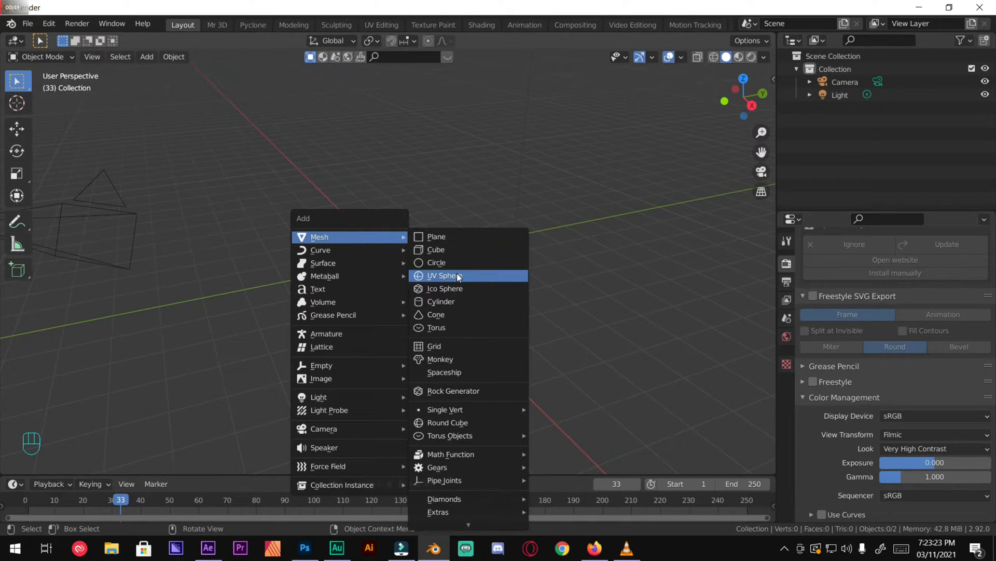
pyautogui.click(442, 275)
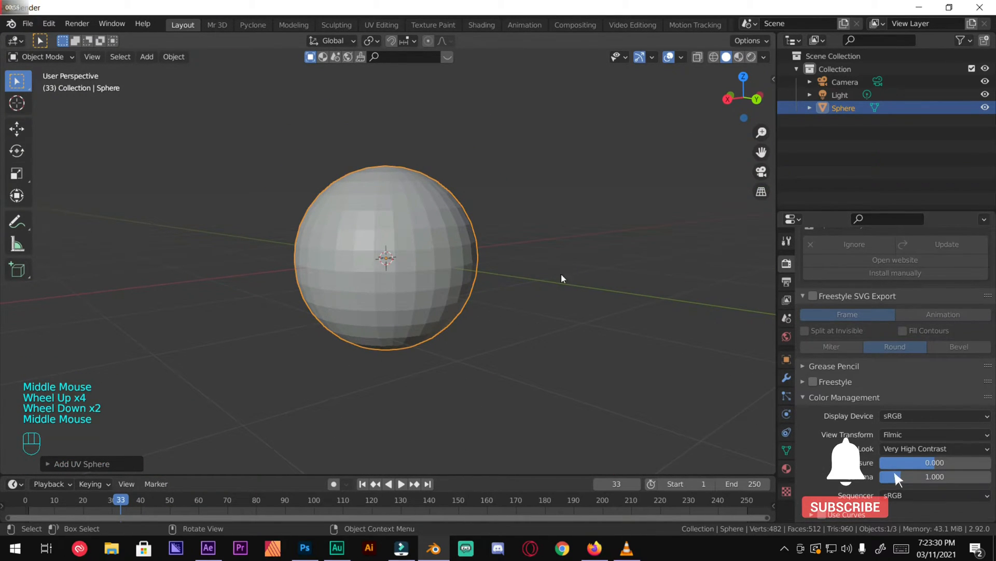
pyautogui.click(826, 260)
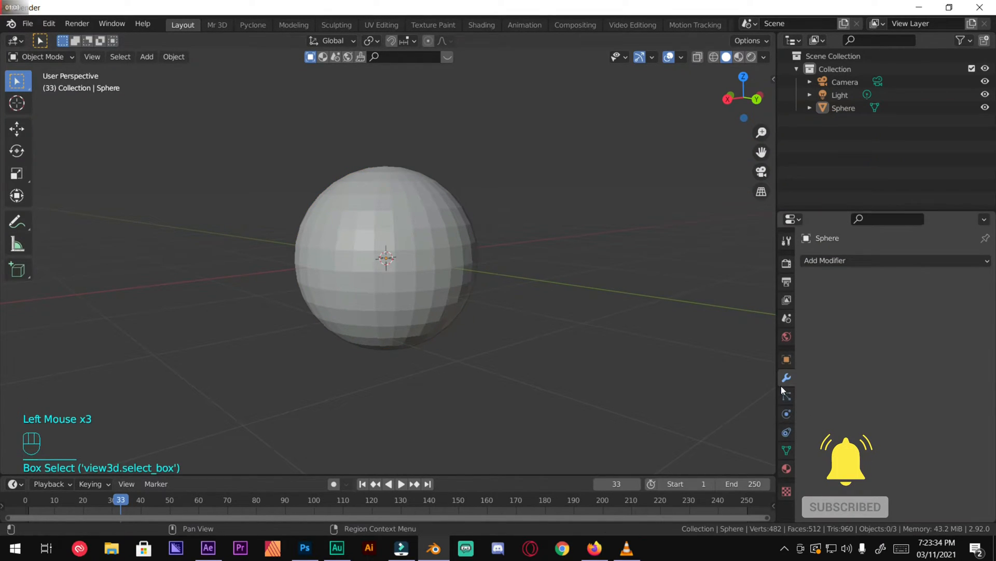
pyautogui.moveTo(786, 378)
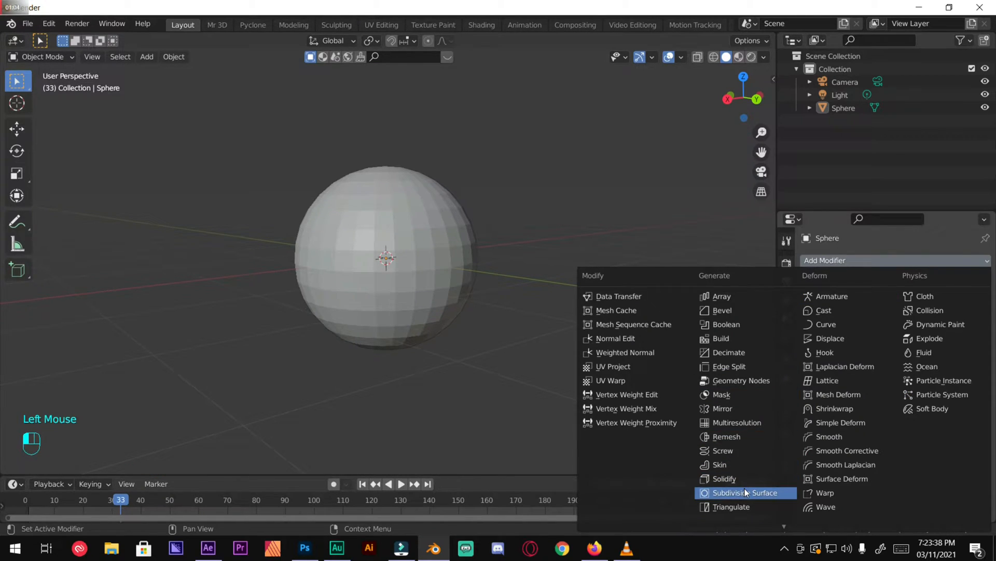
# Step: Add a Subdivision Surface modifier at viewport level 2 and apply it to the sphere
pyautogui.click(750, 493)
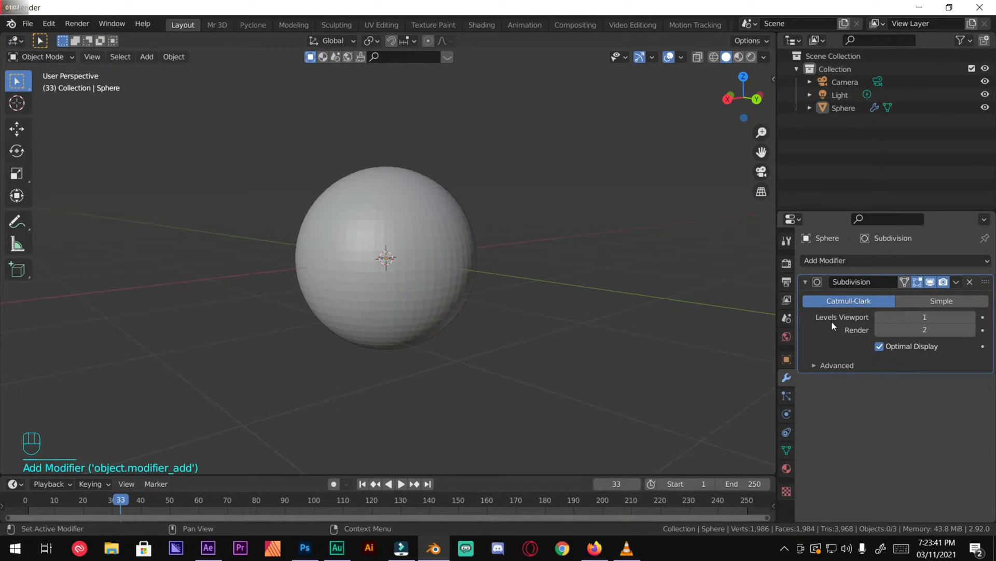
pyautogui.click(925, 317)
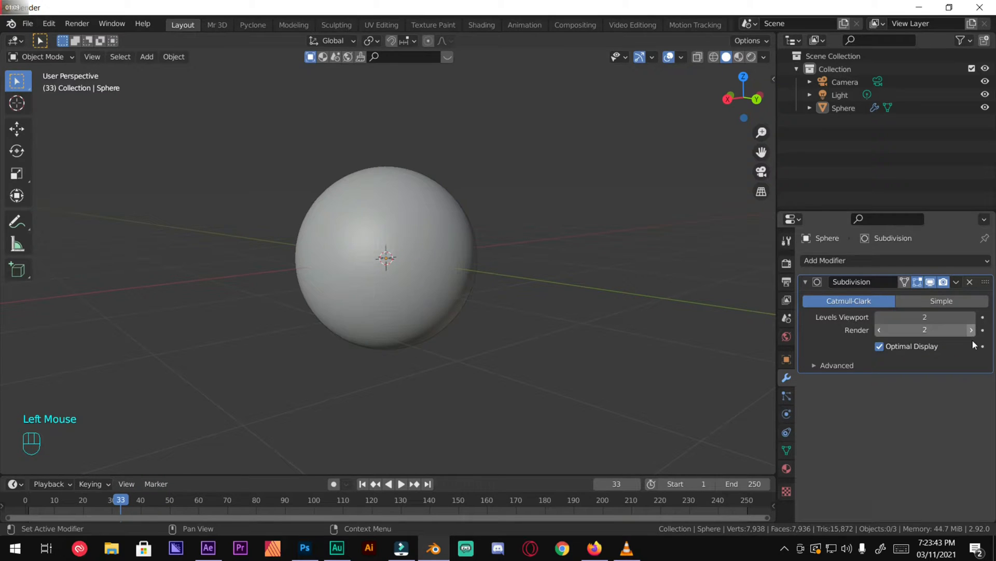
pyautogui.click(956, 281)
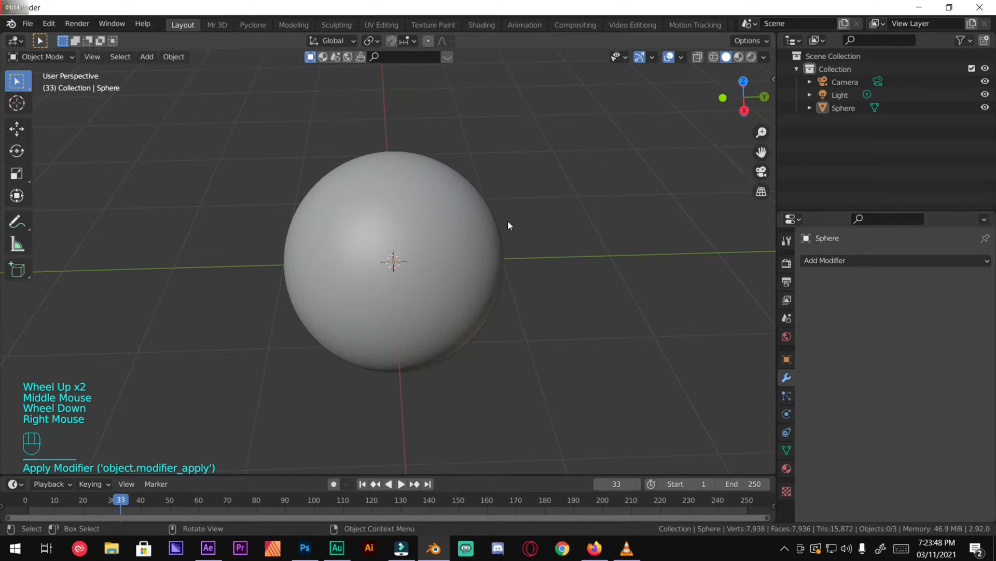
# Step: Set the sphere to Shade Smooth from its right-click menu
pyautogui.rightClick(394, 260)
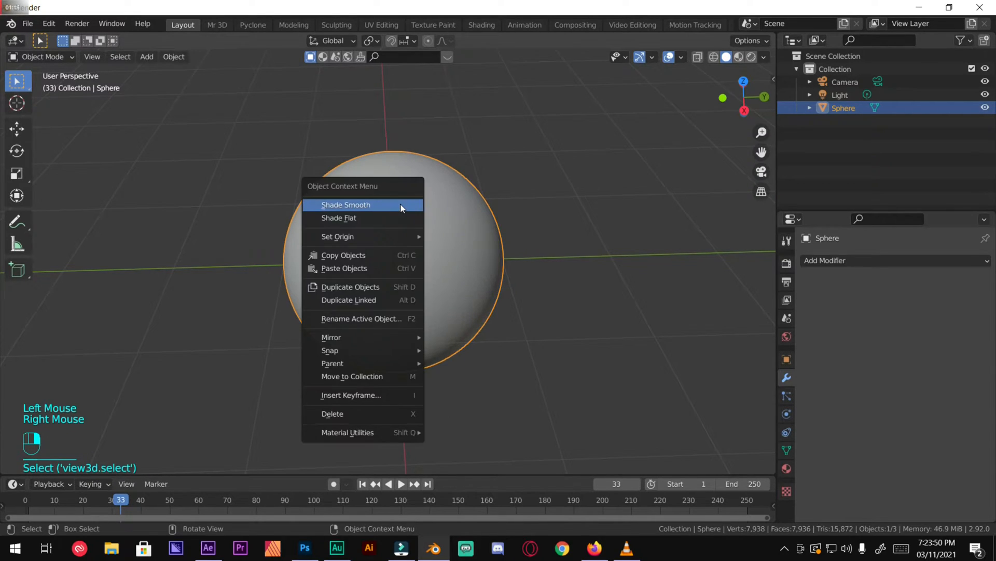
pyautogui.click(347, 205)
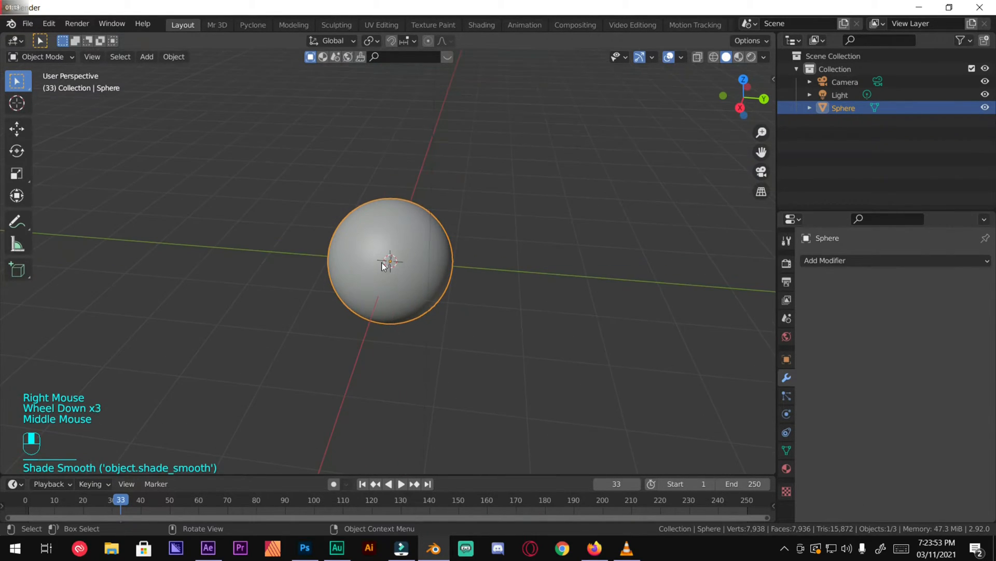
pyautogui.scroll(-3)
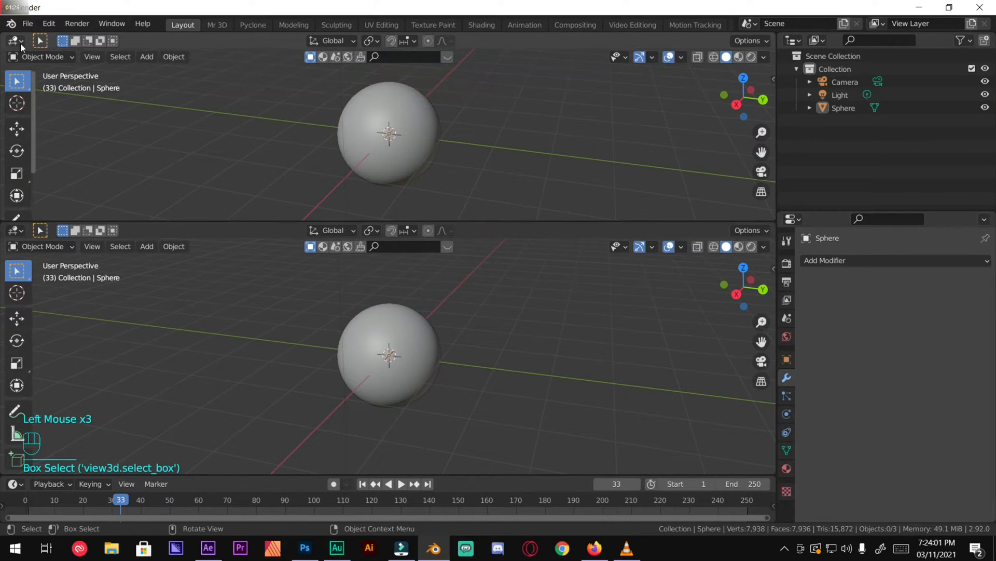
# Step: Switch the top area's editor type to the Shader Editor
pyautogui.click(14, 40)
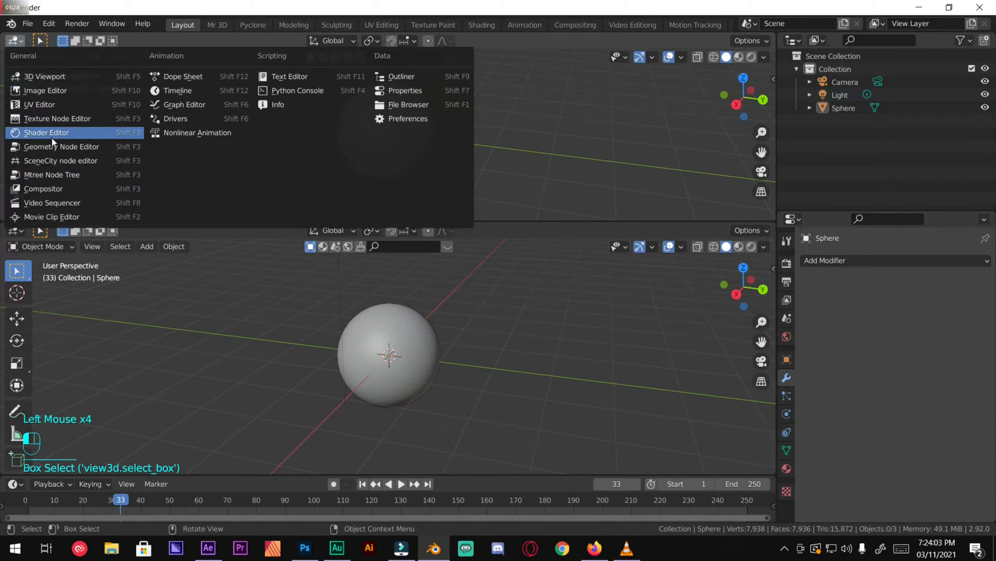
pyautogui.click(46, 132)
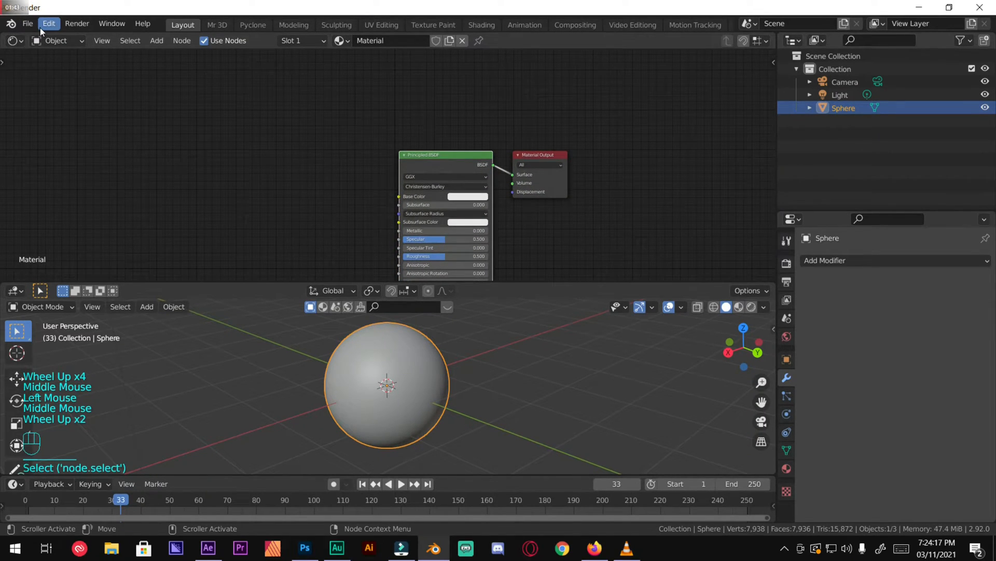
pyautogui.click(48, 23)
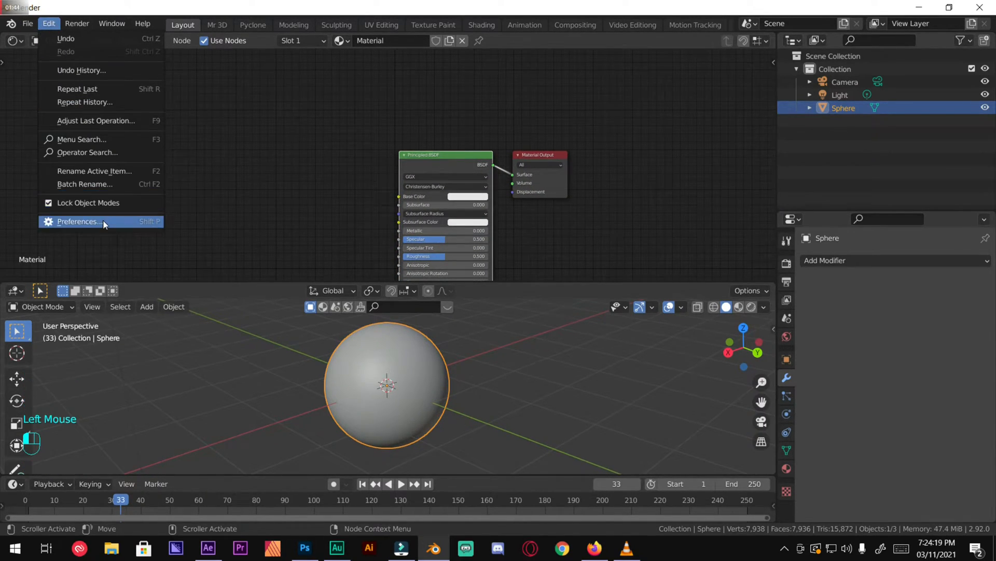
pyautogui.click(77, 221)
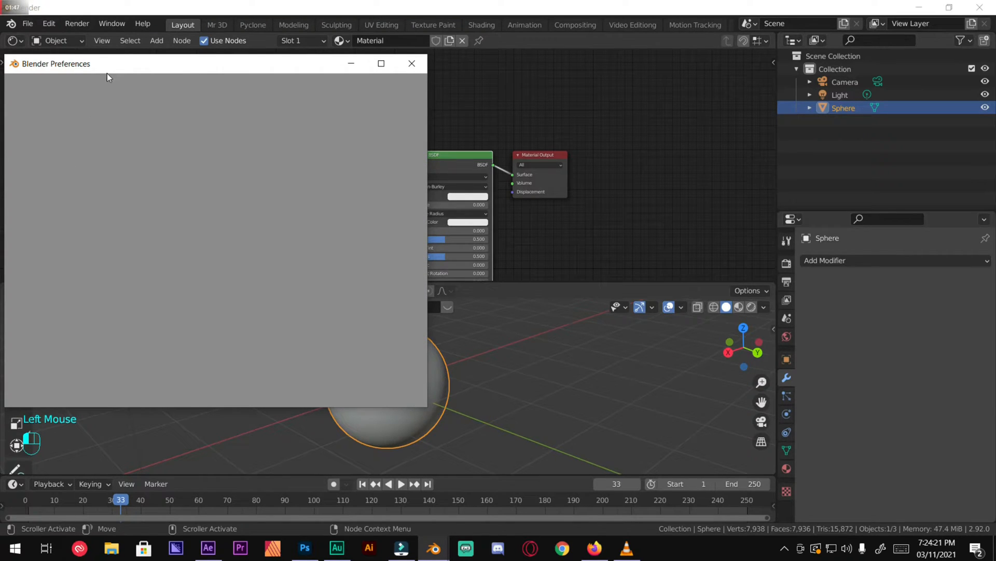
pyautogui.click(28, 190)
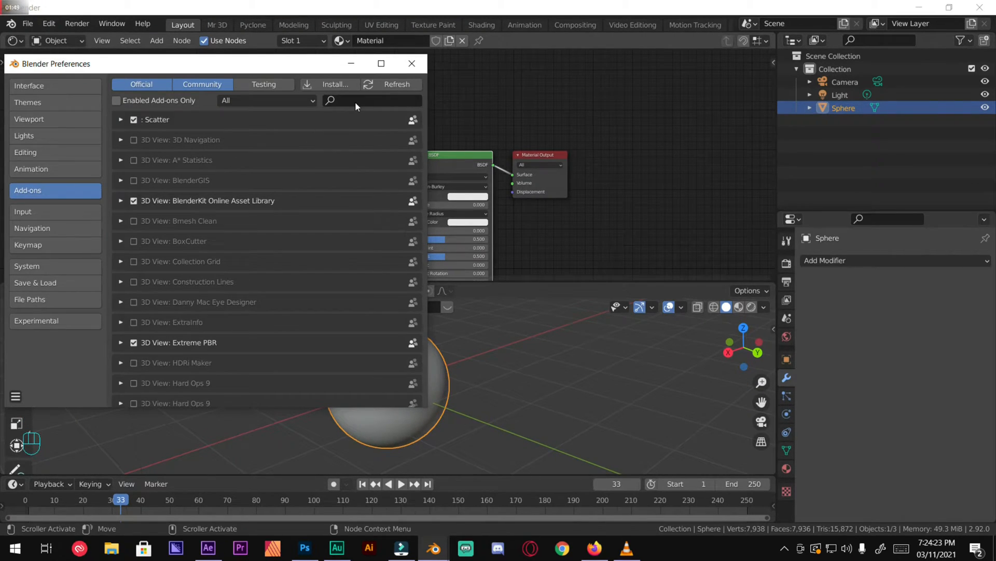
pyautogui.write('n')
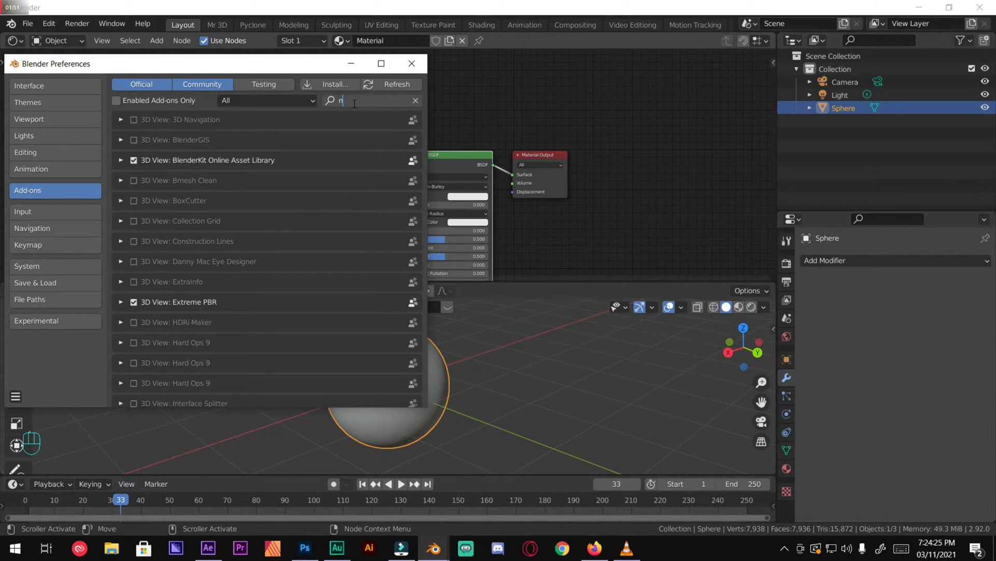
pyautogui.write('ode')
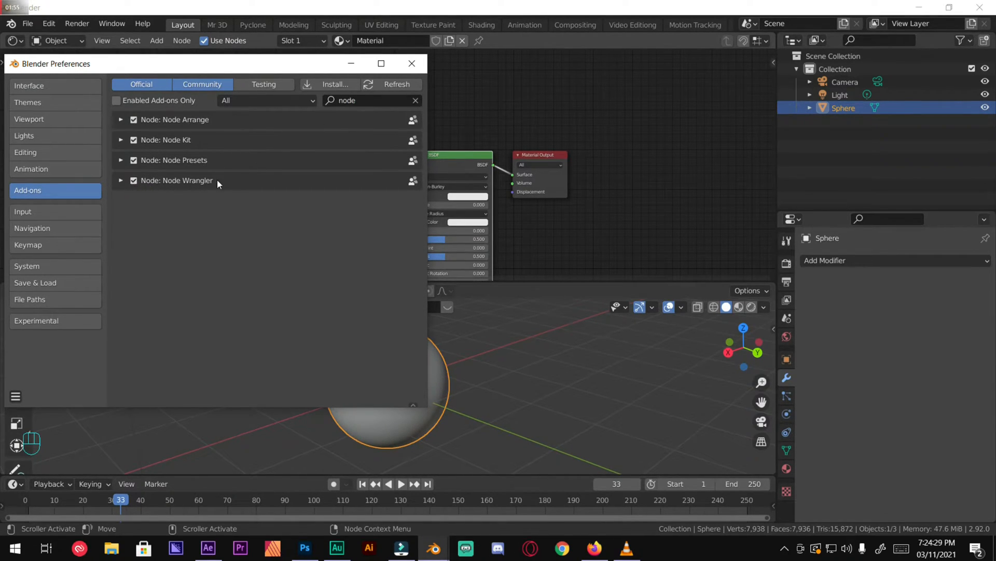
pyautogui.click(121, 180)
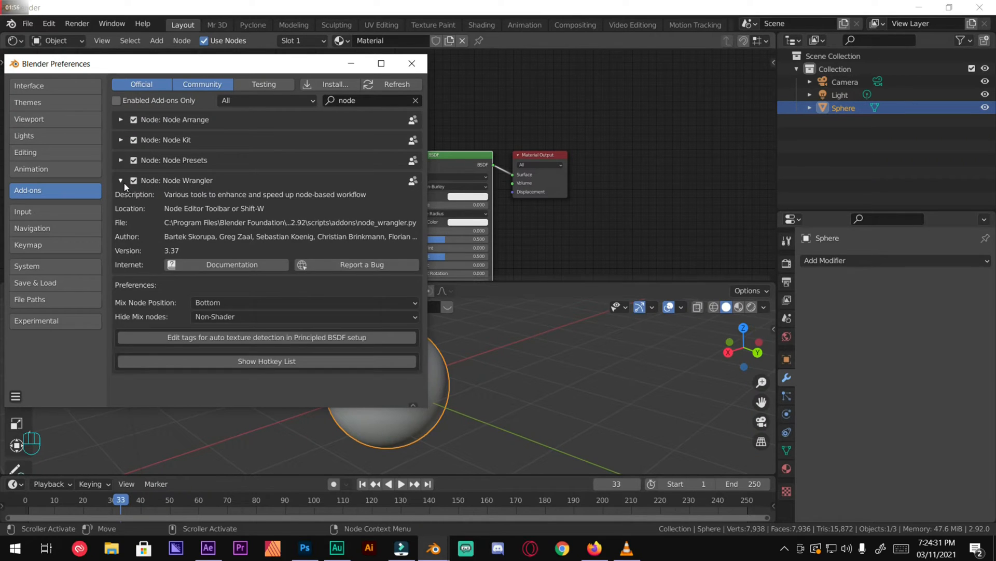
pyautogui.click(15, 396)
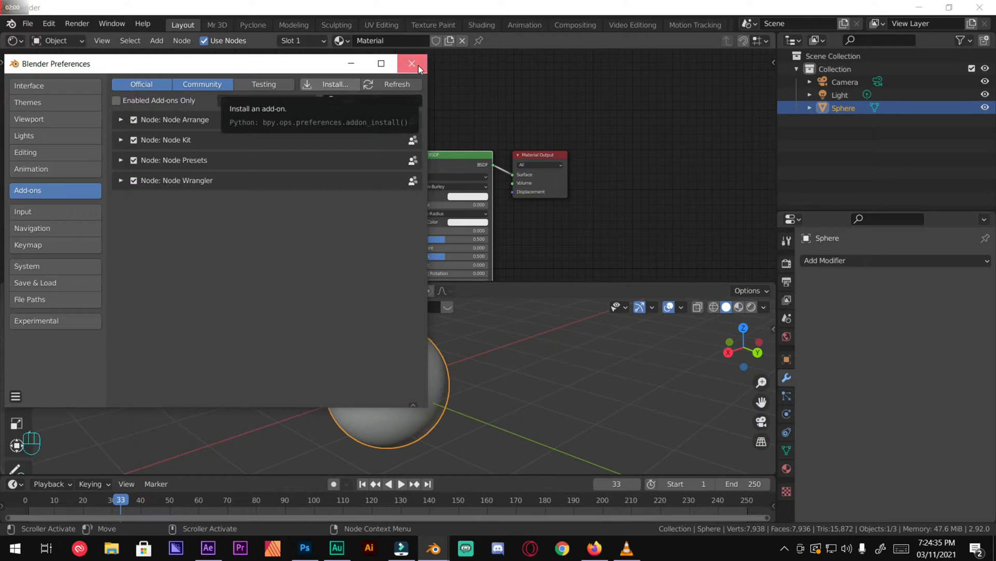
pyautogui.click(412, 64)
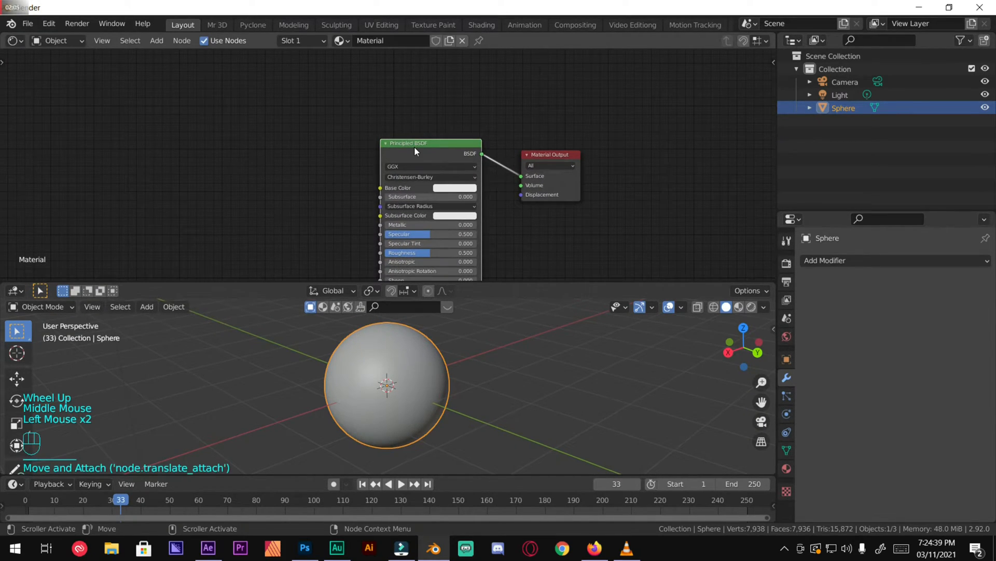
# Step: Add a Node Wrangler image texture setup to the BSDF and start loading an image
pyautogui.press('ctrl+t')
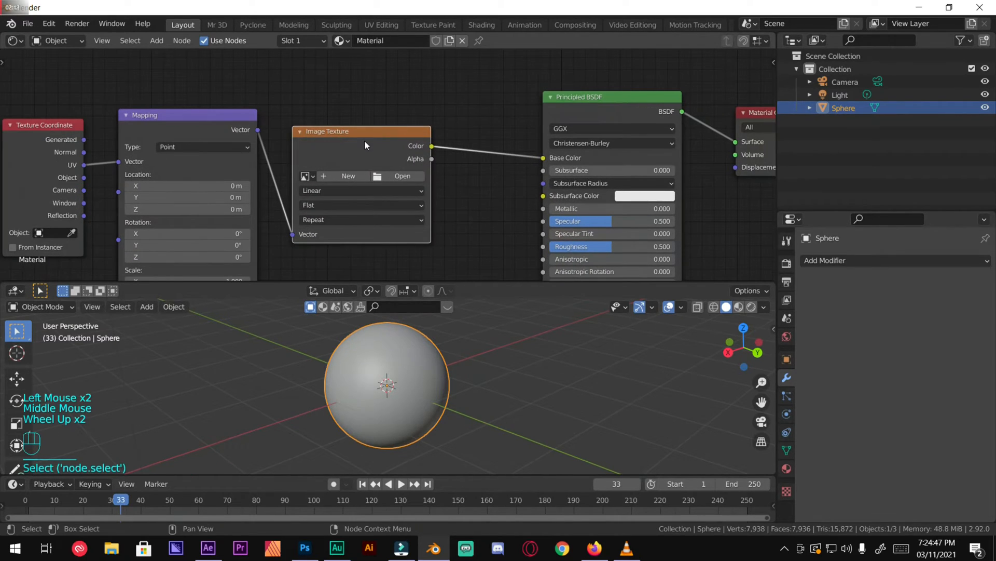
pyautogui.moveTo(377, 176)
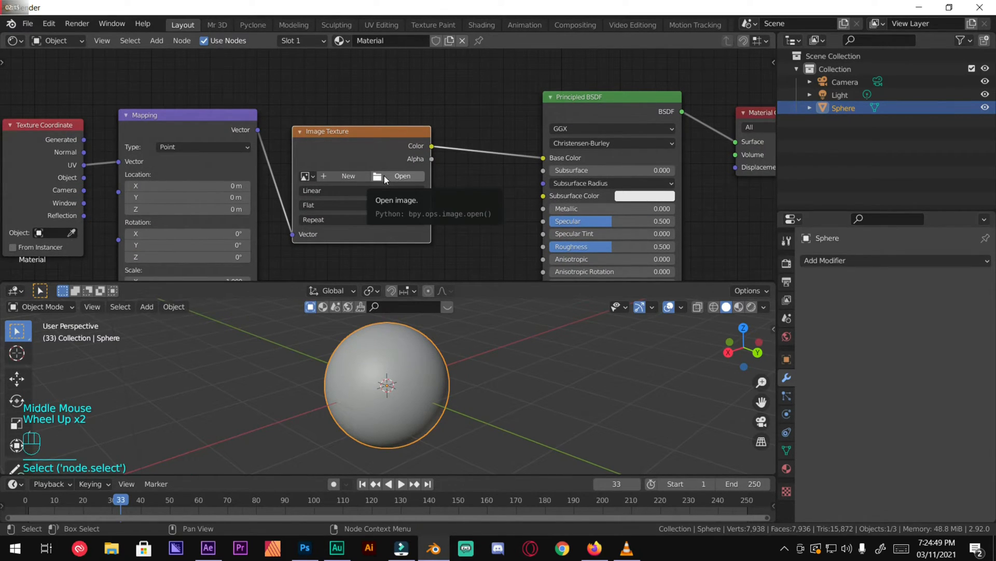
pyautogui.click(402, 176)
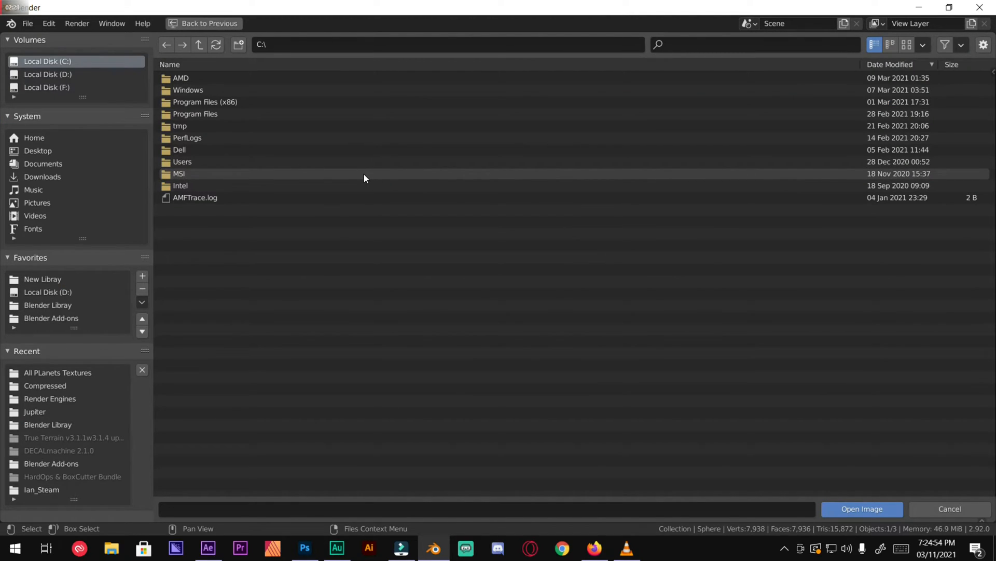
pyautogui.moveTo(48, 305)
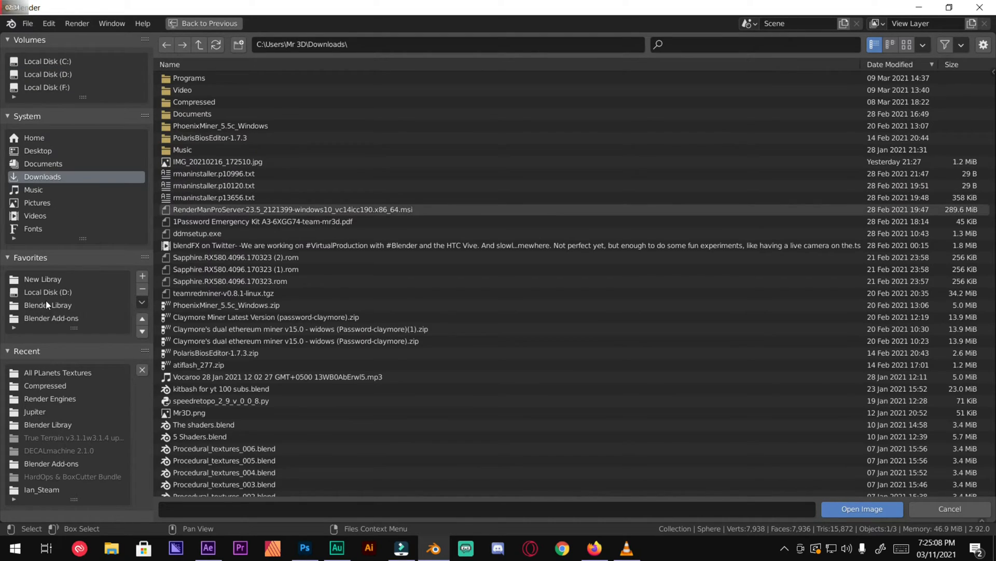
# Step: Browse the favourite texture folder to load 8k_jupiter.jpg into the texture node
pyautogui.click(47, 305)
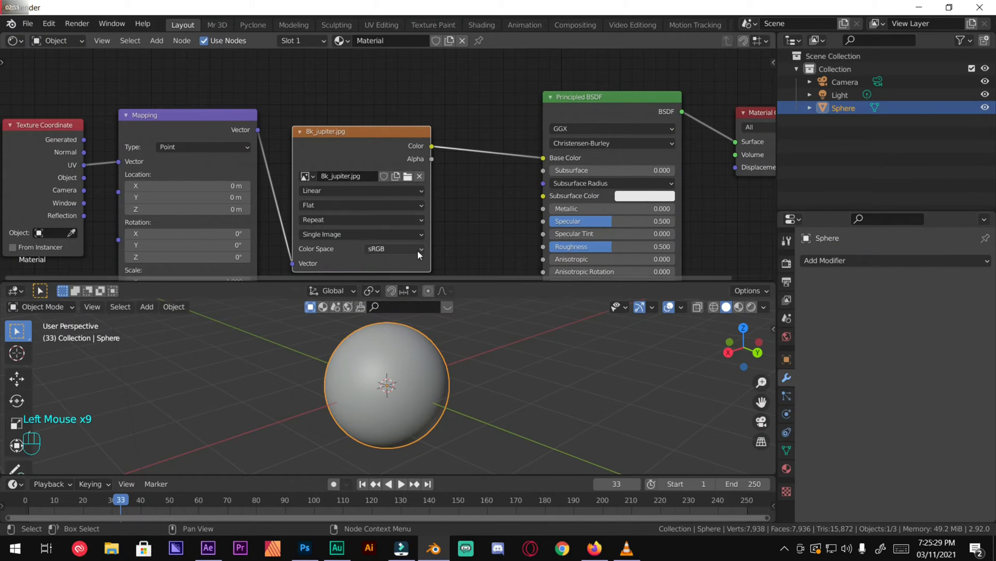
# Step: Switch viewport shading to Material Preview to see the Jupiter texture on the sphere
pyautogui.scroll(-3)
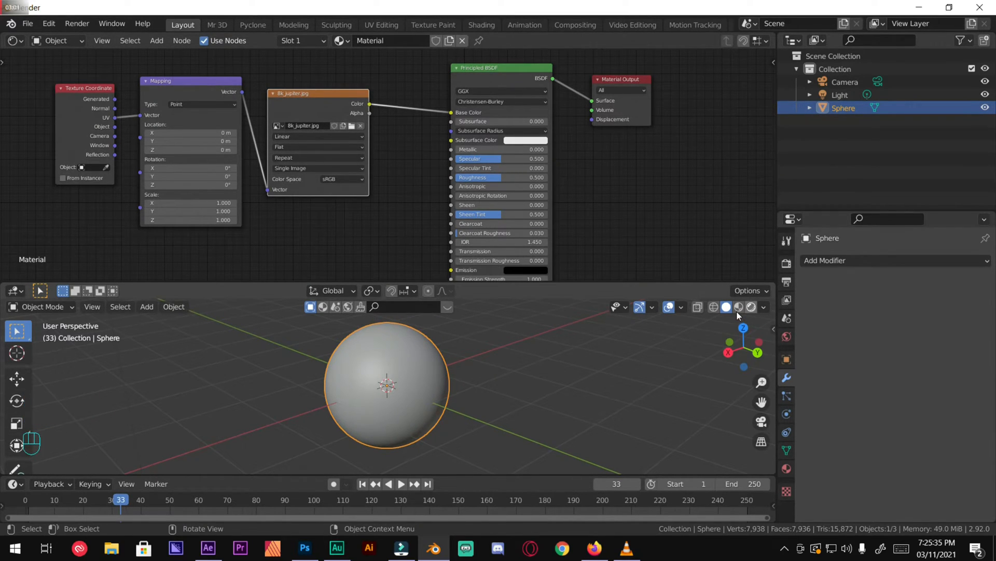
pyautogui.click(751, 307)
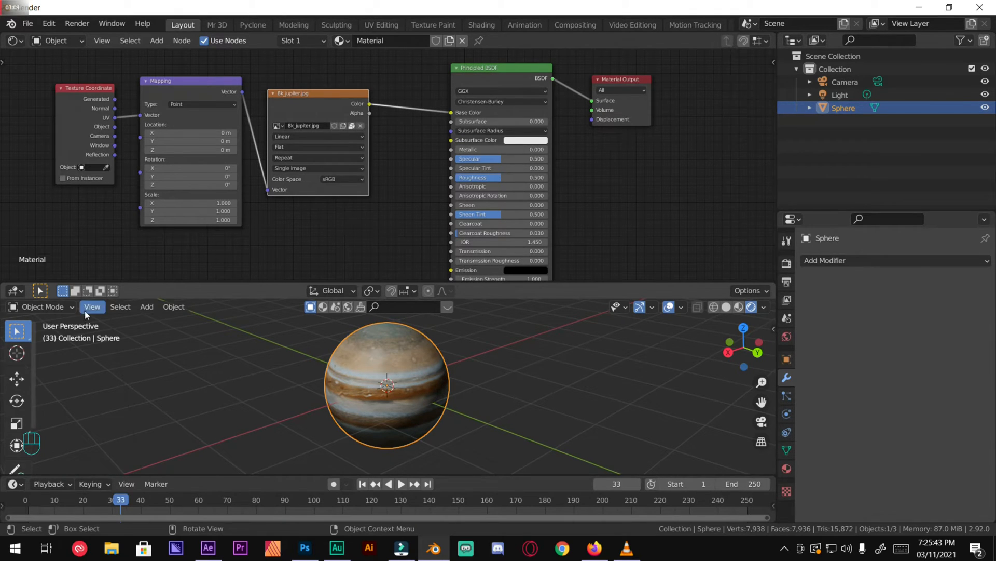
pyautogui.scroll(3)
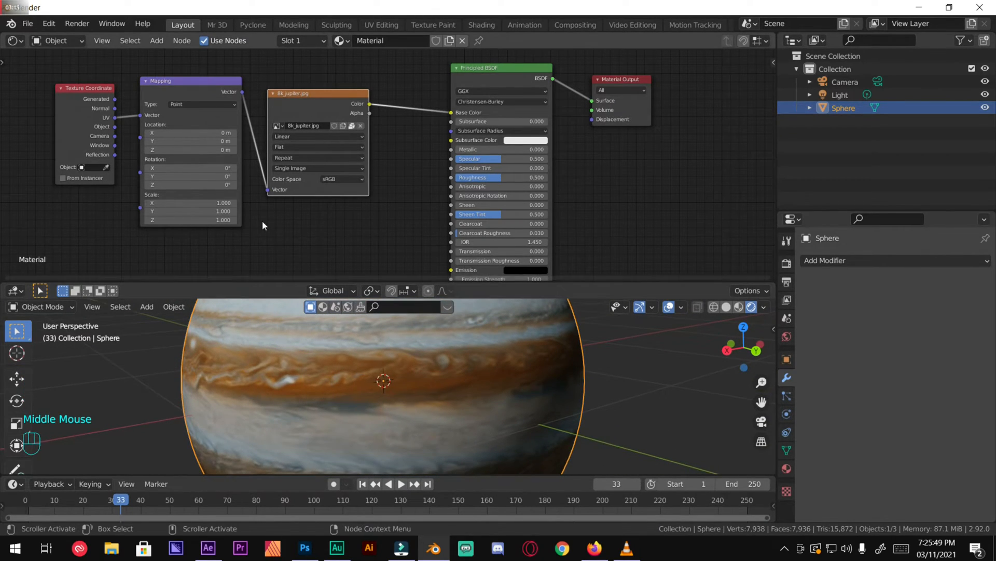
pyautogui.scroll(-3)
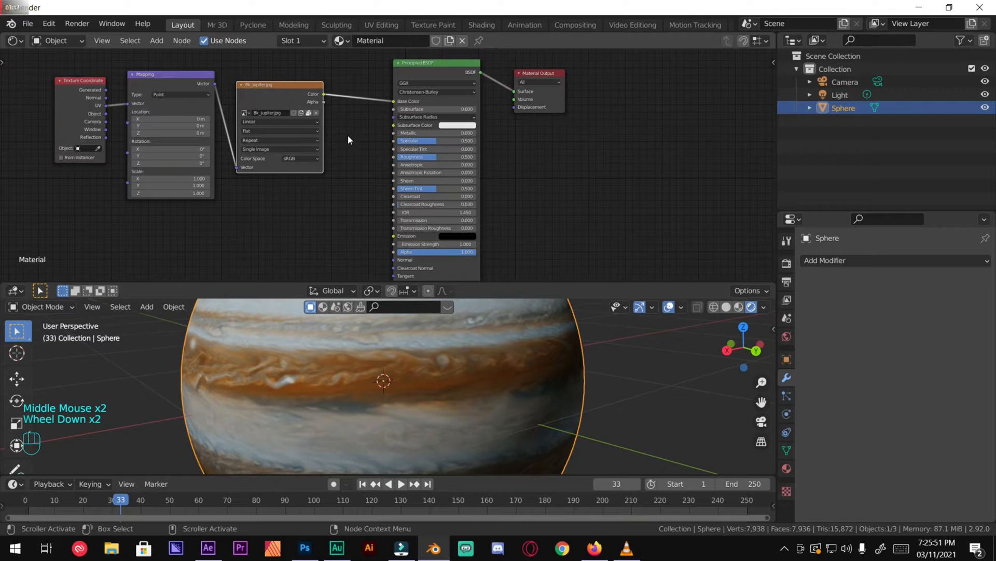
pyautogui.press('shift+a')
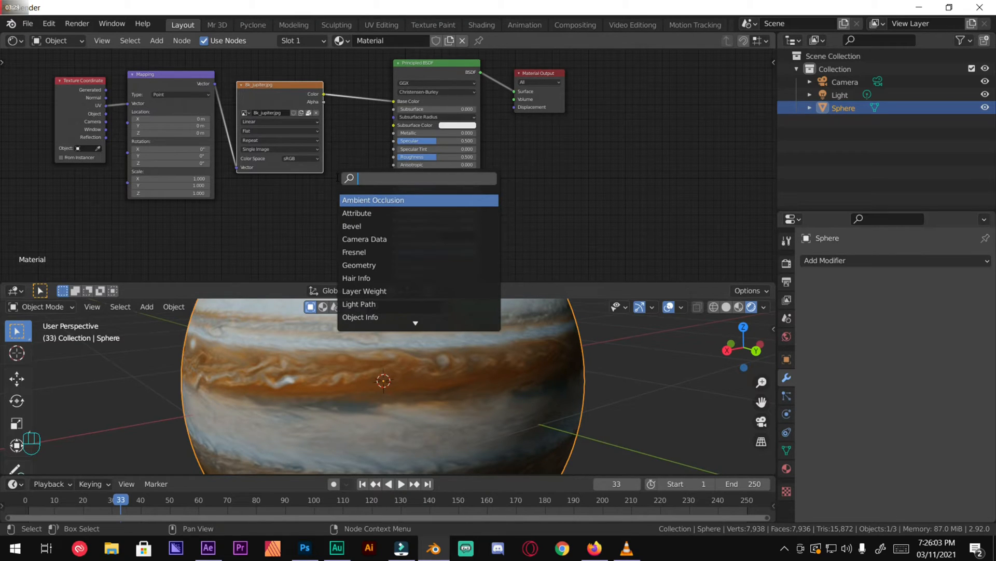
# Step: Add a Bump node fed by the Jupiter image and set its Strength to 0.05
pyautogui.write('bump')
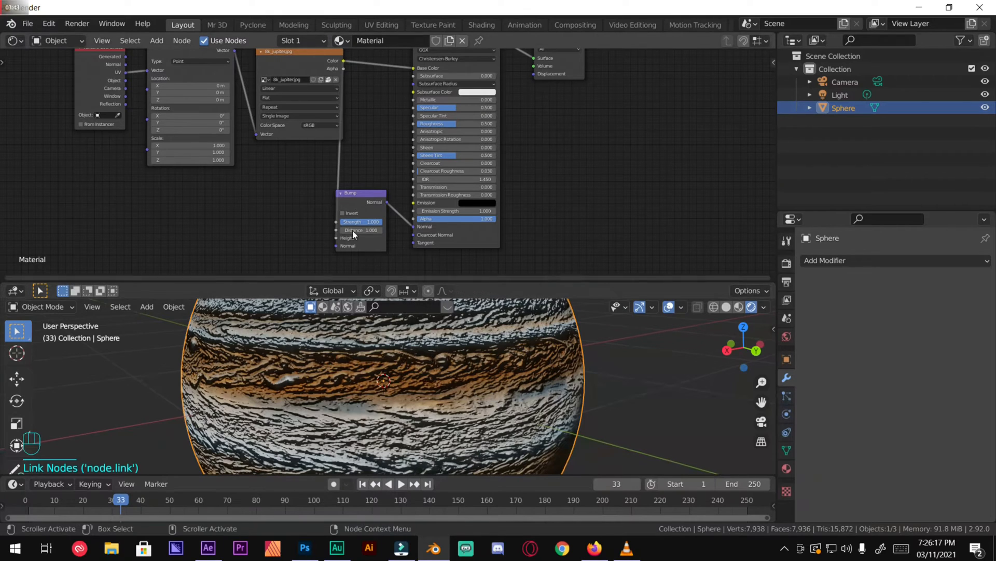
pyautogui.moveTo(360, 221); pyautogui.dragTo(360, 221)
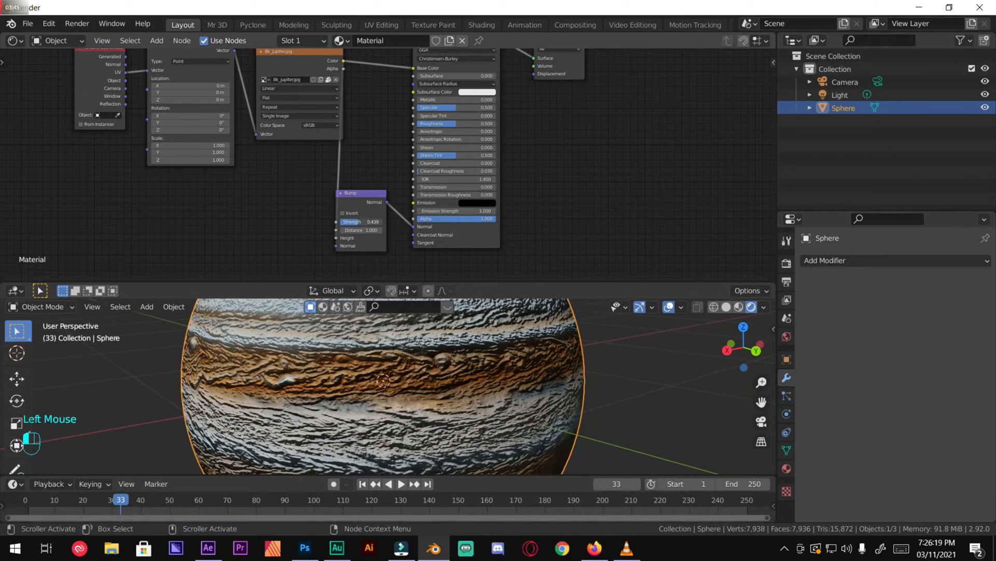
pyautogui.moveTo(372, 221); pyautogui.dragTo(343, 221)
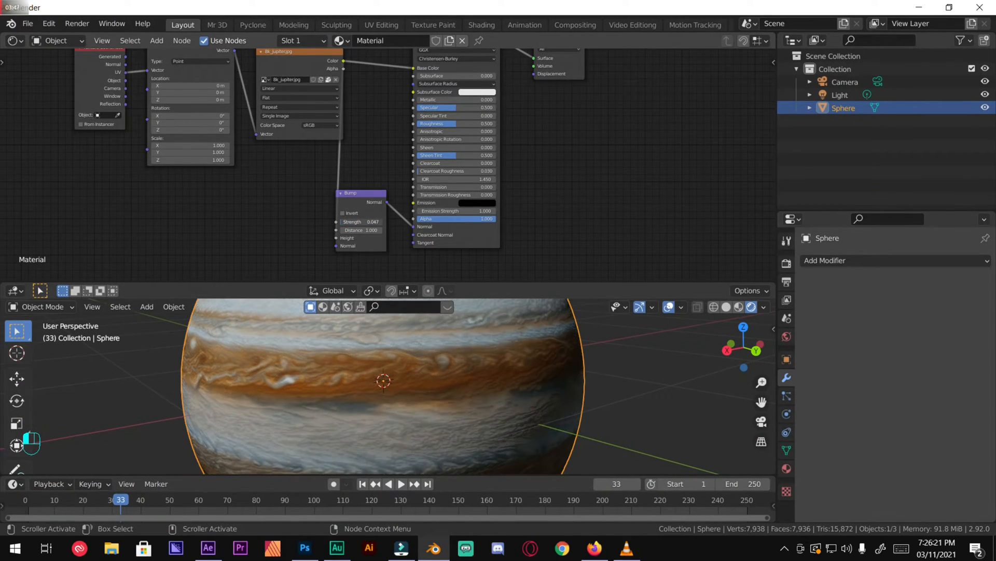
pyautogui.click(361, 221)
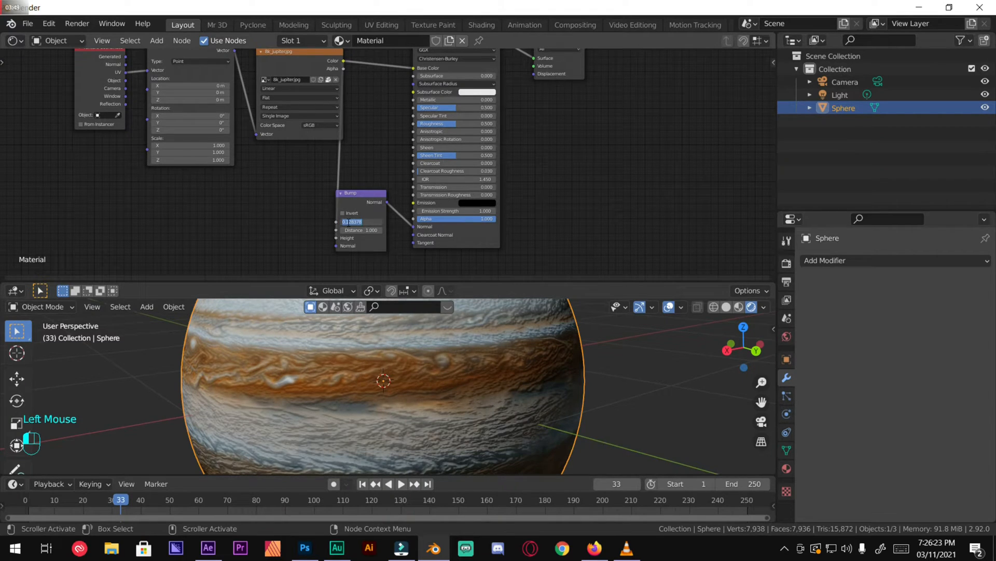
pyautogui.write('.05')
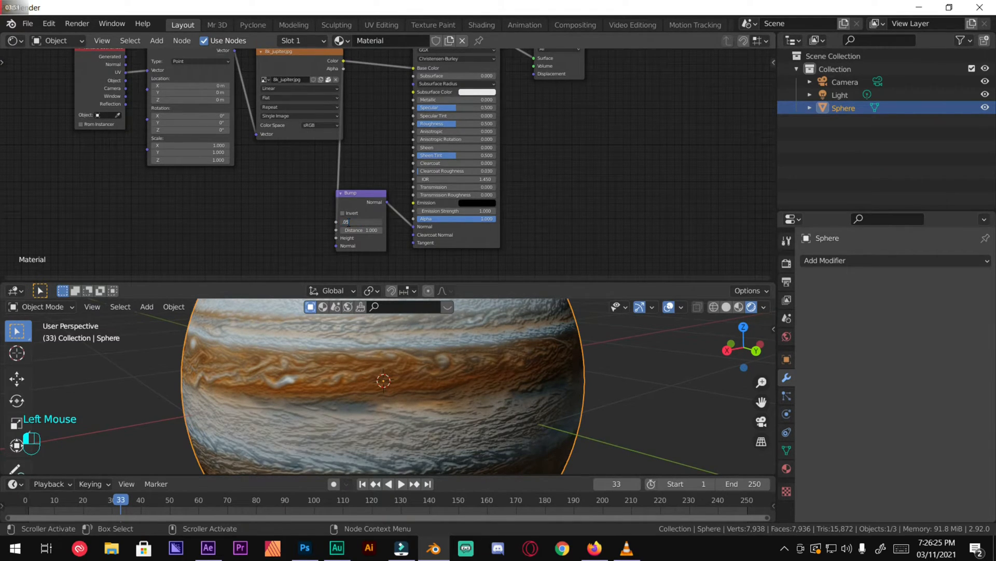
pyautogui.click(360, 222)
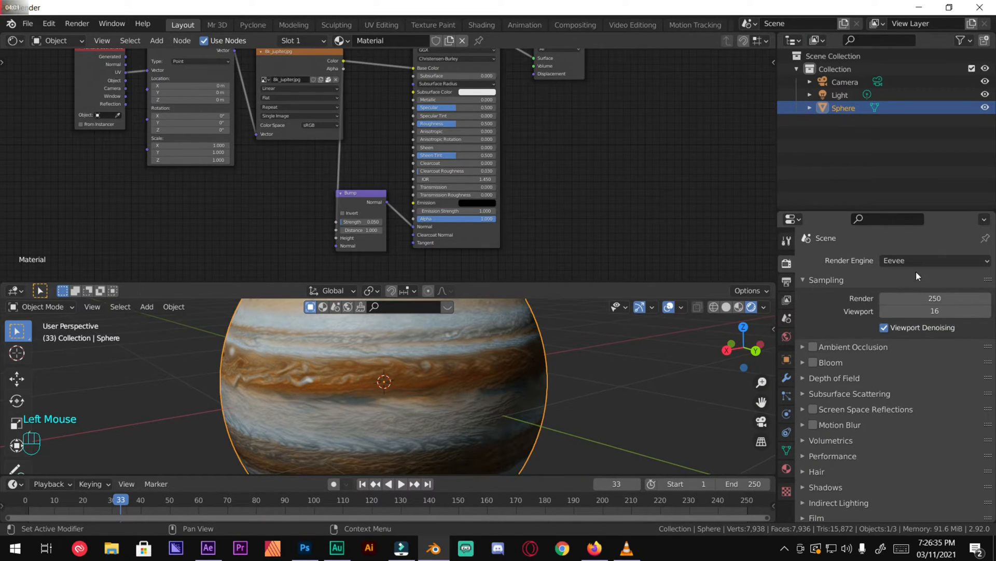
# Step: Review the Color Management Look options in Render Properties, then return to the top
pyautogui.scroll(-3)
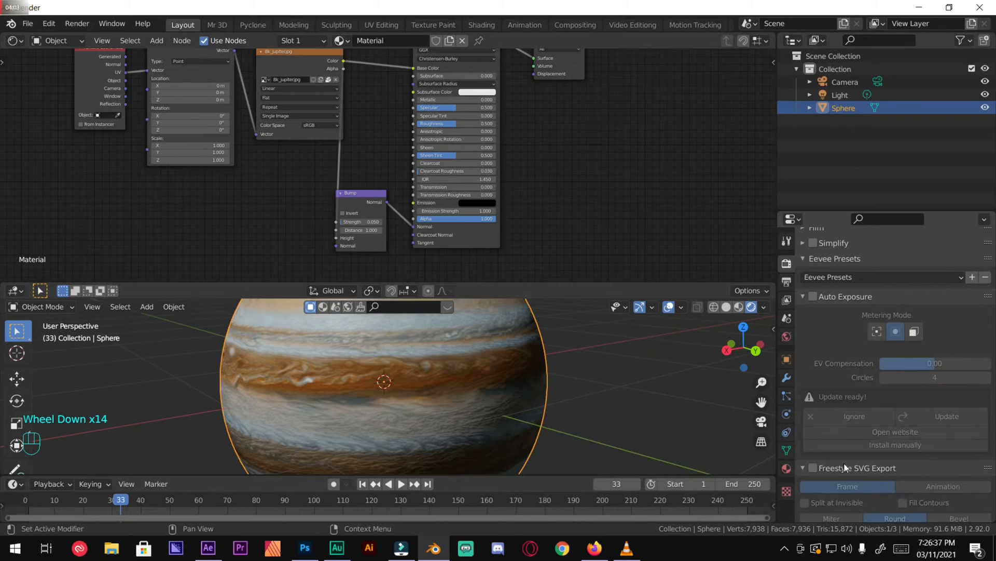
pyautogui.scroll(-3)
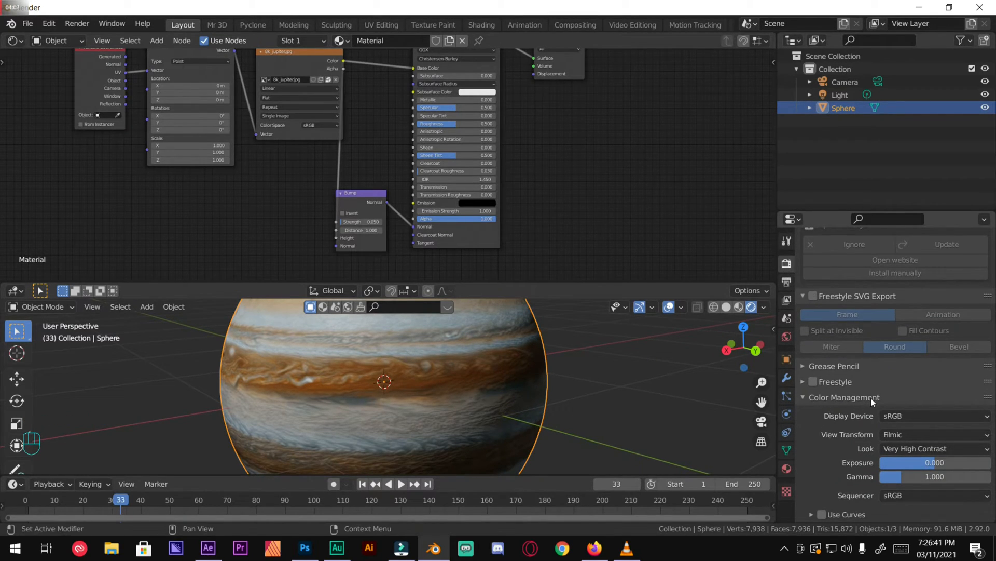
pyautogui.click(934, 448)
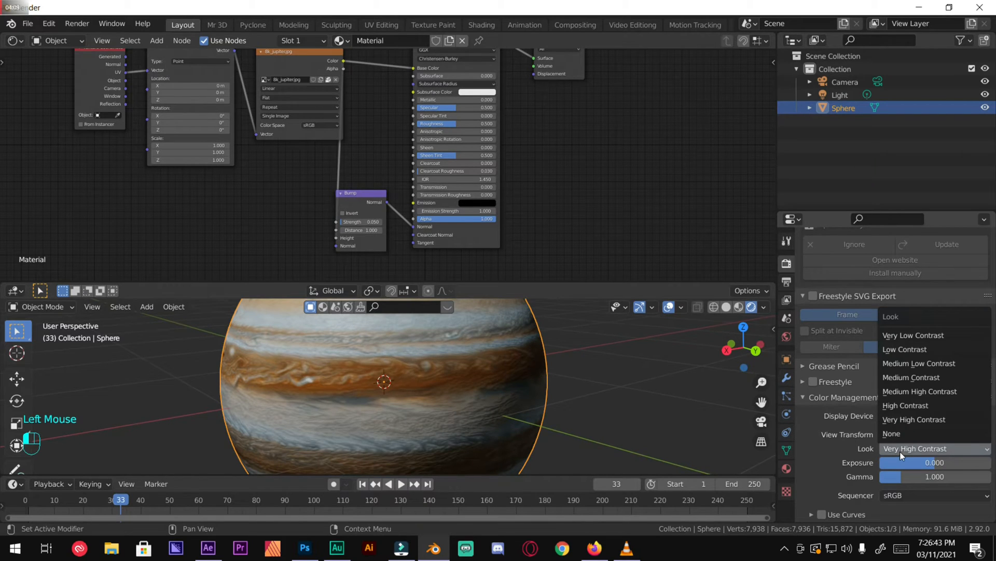
pyautogui.moveTo(915, 418)
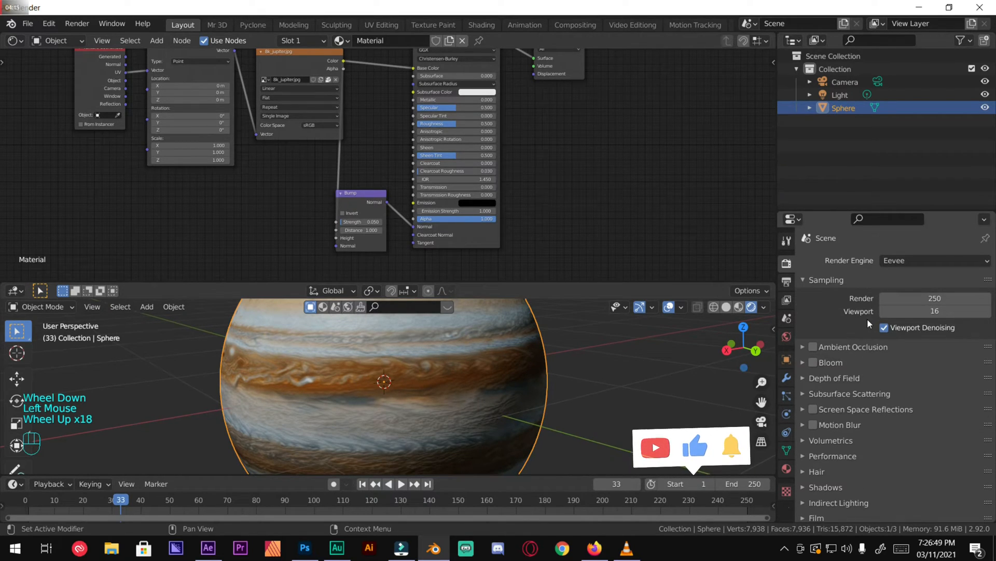
pyautogui.click(934, 260)
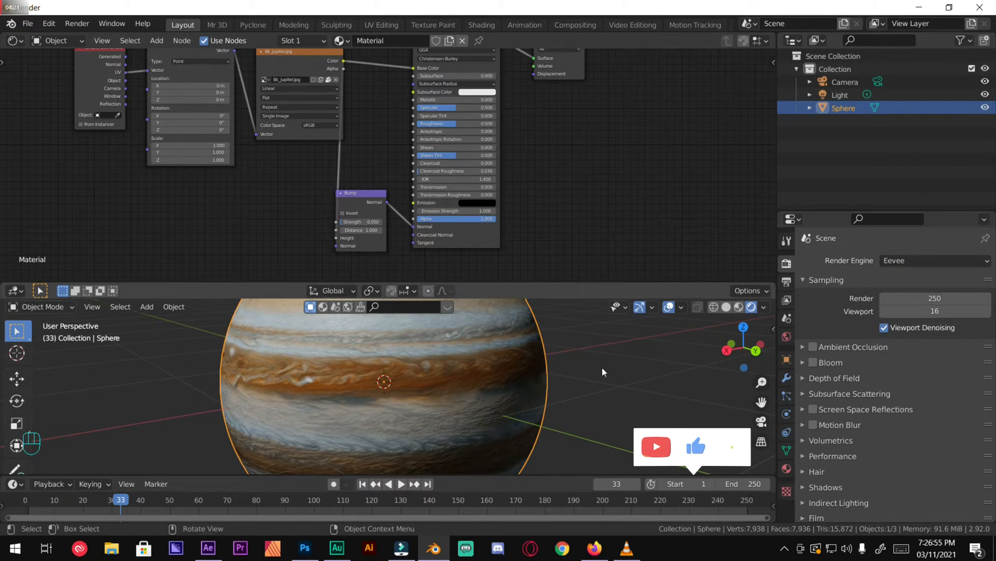
pyautogui.scroll(-3)
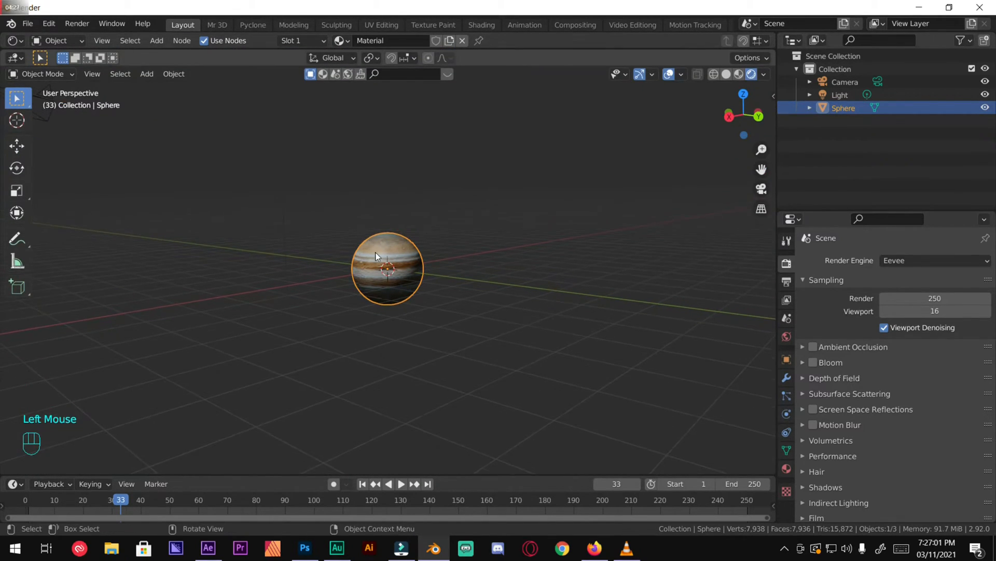
# Step: Zoom the 3D view out to frame the Jupiter sphere with the camera and light
pyautogui.scroll(3)
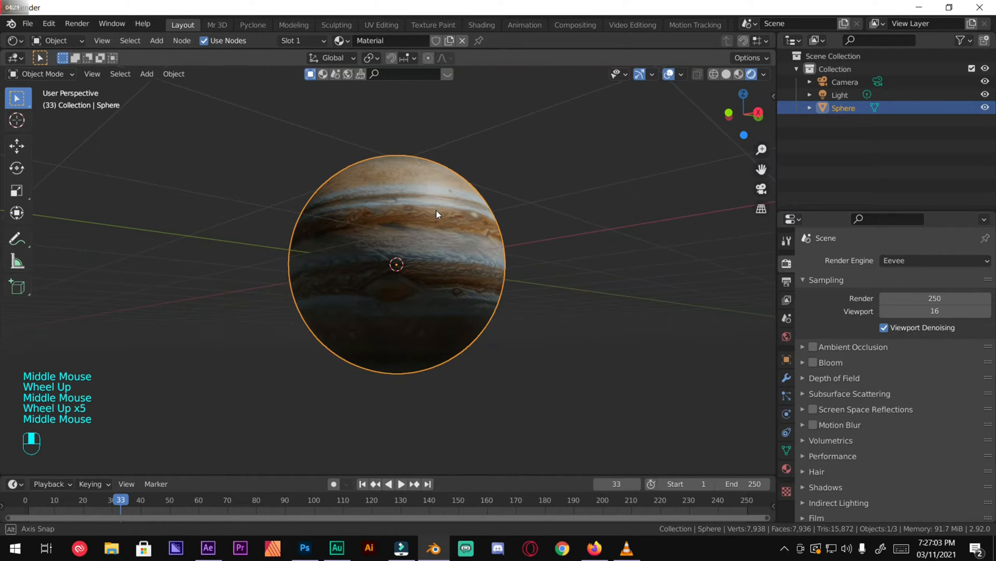
pyautogui.scroll(-3)
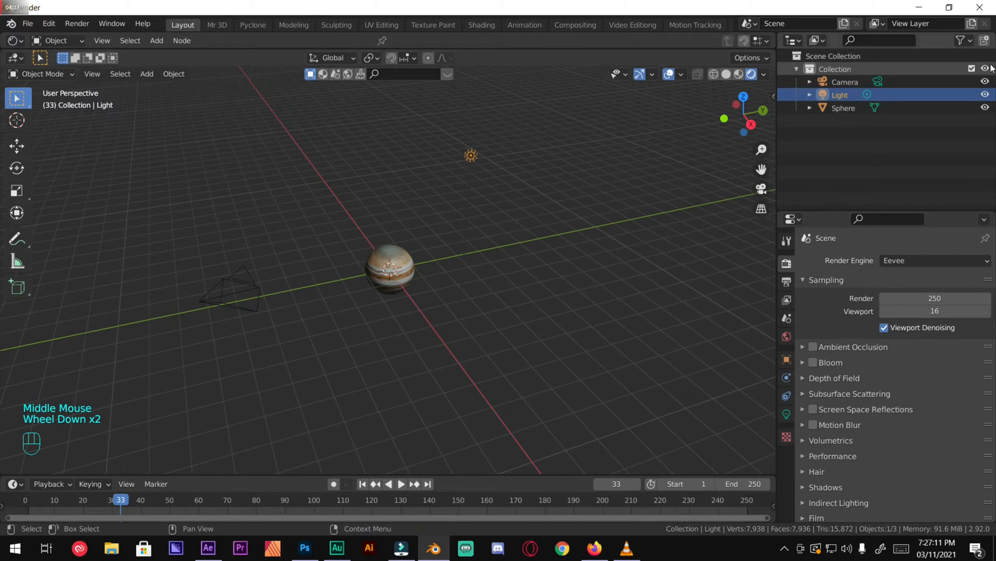
# Step: Add a Sun lamp and rotate it to aim its light at Jupiter
pyautogui.press('shift+a')
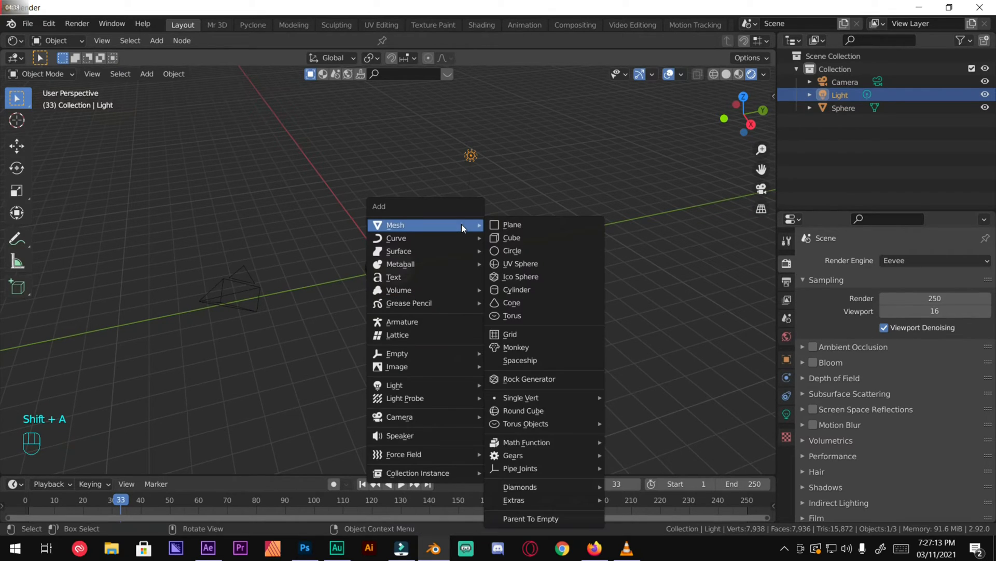
pyautogui.moveTo(394, 385)
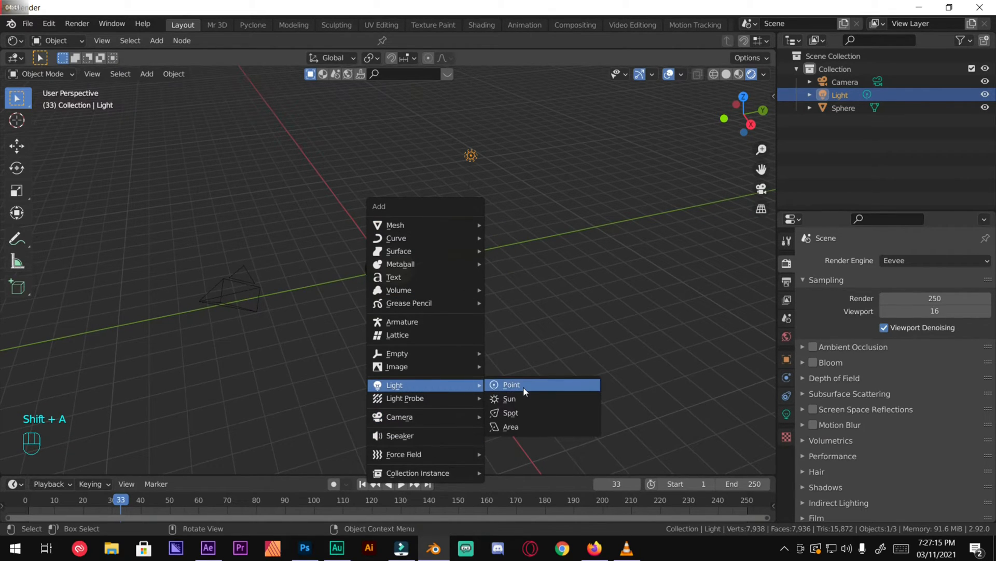
pyautogui.moveTo(534, 399)
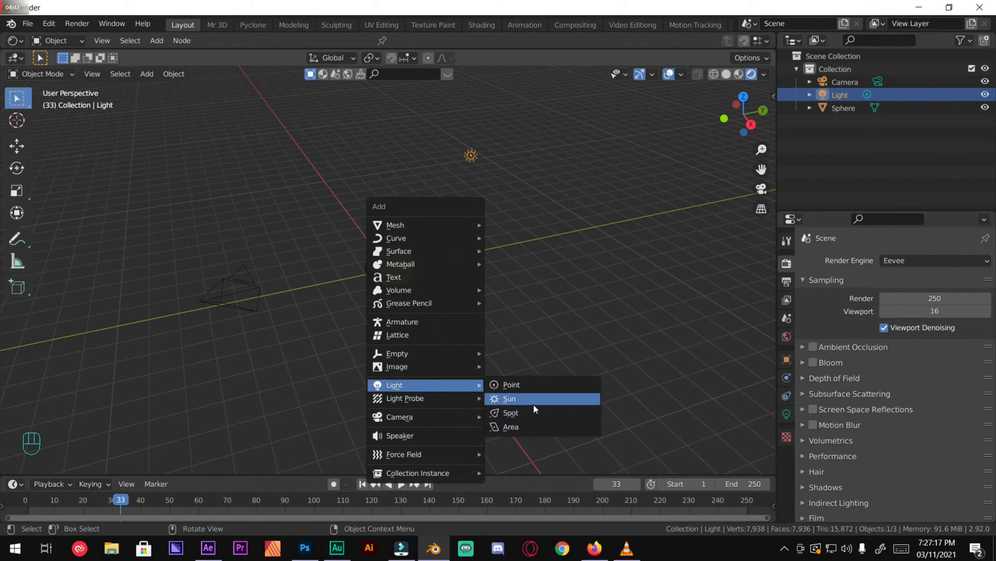
pyautogui.moveTo(510, 399)
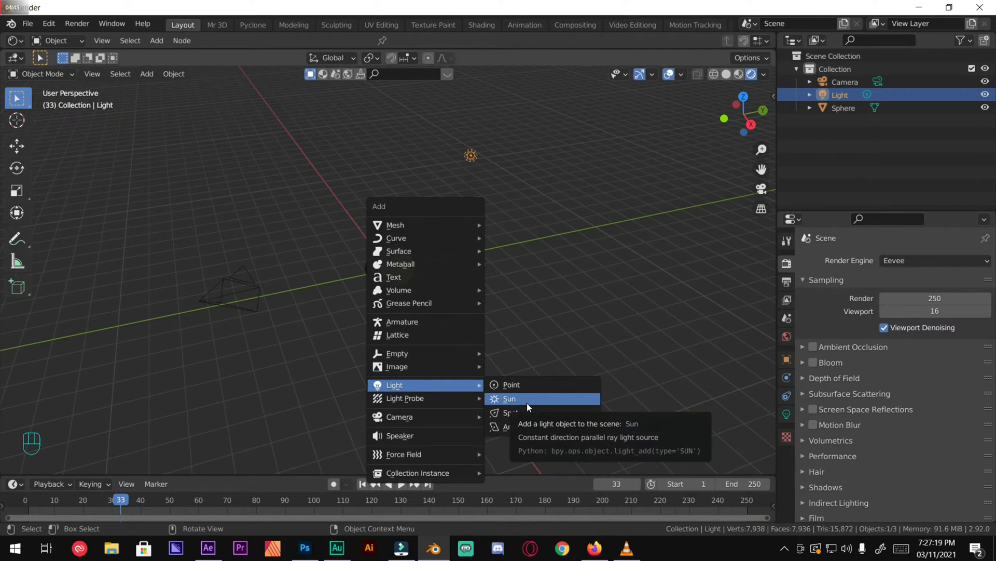
pyautogui.click(510, 399)
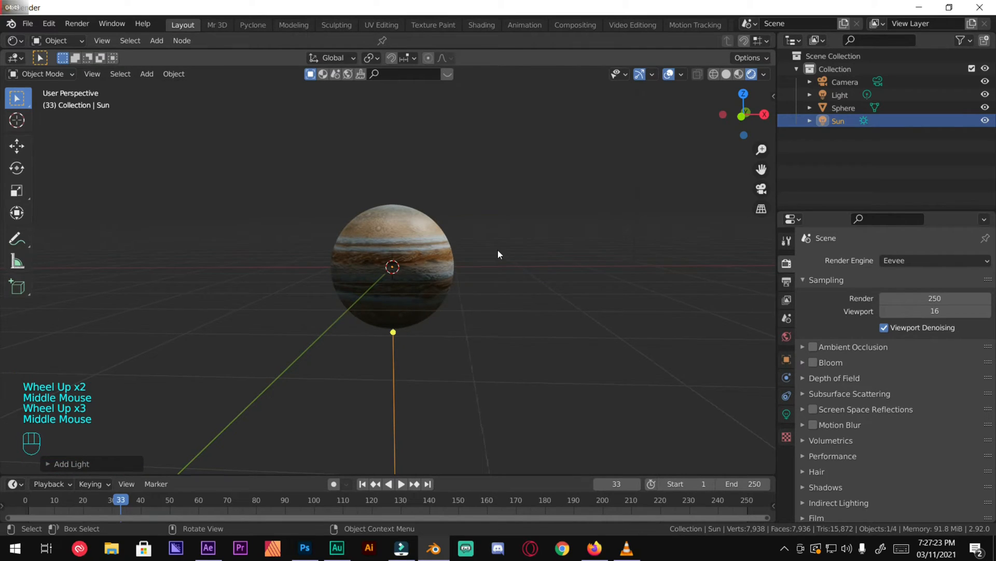
pyautogui.press('r')
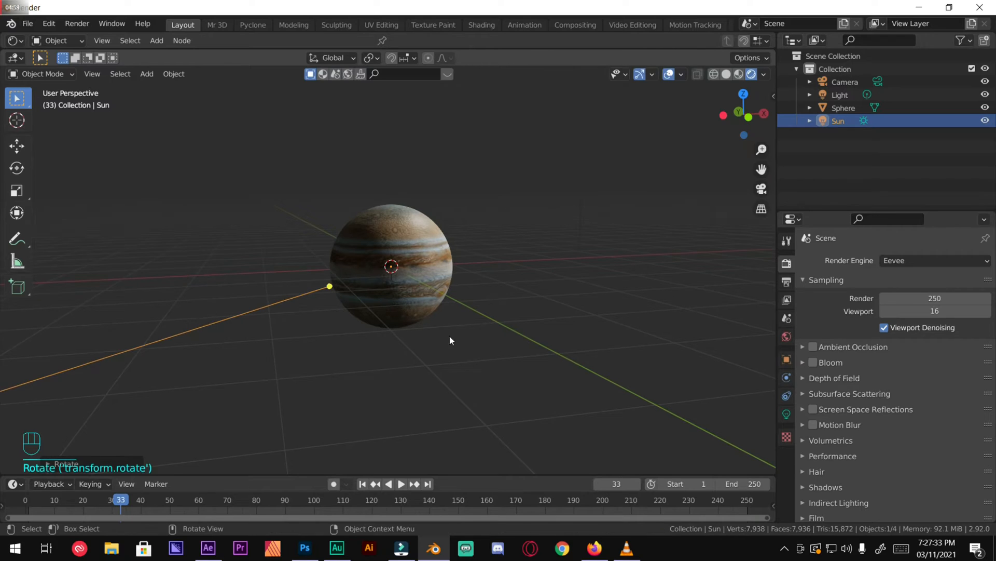
pyautogui.scroll(3)
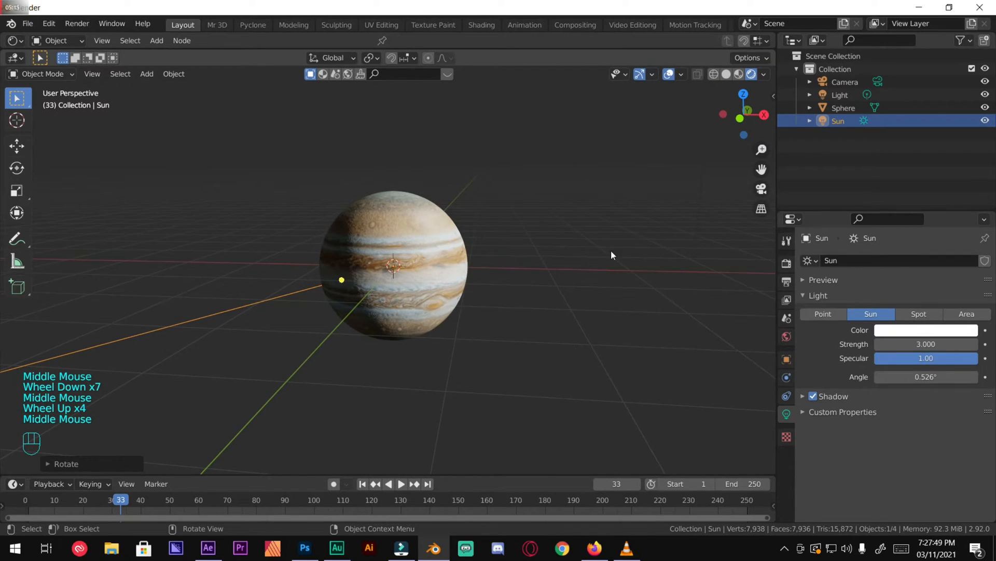
# Step: Select the camera, orbit around Jupiter and align the camera so the sphere fills its frame
pyautogui.click(846, 81)
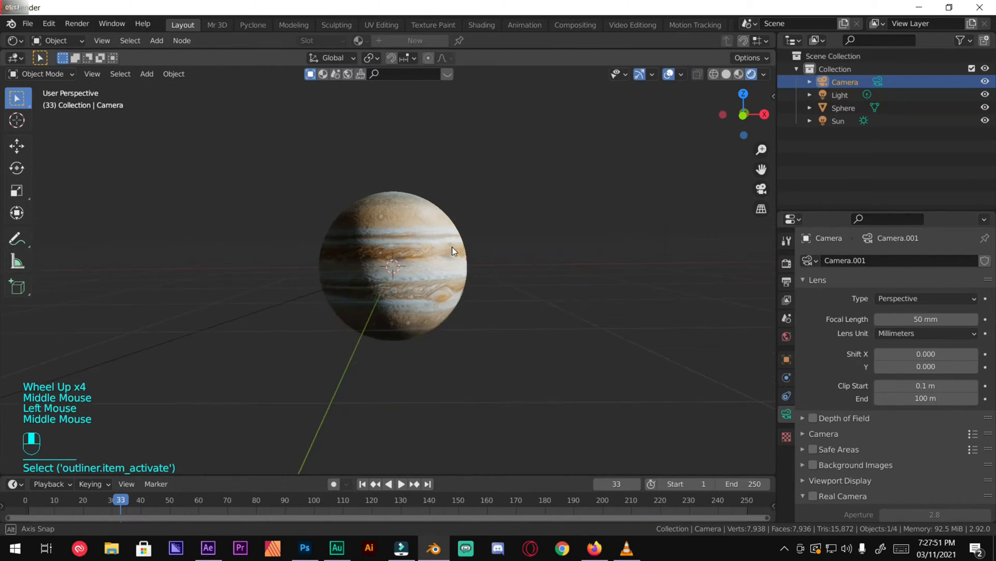
pyautogui.scroll(3)
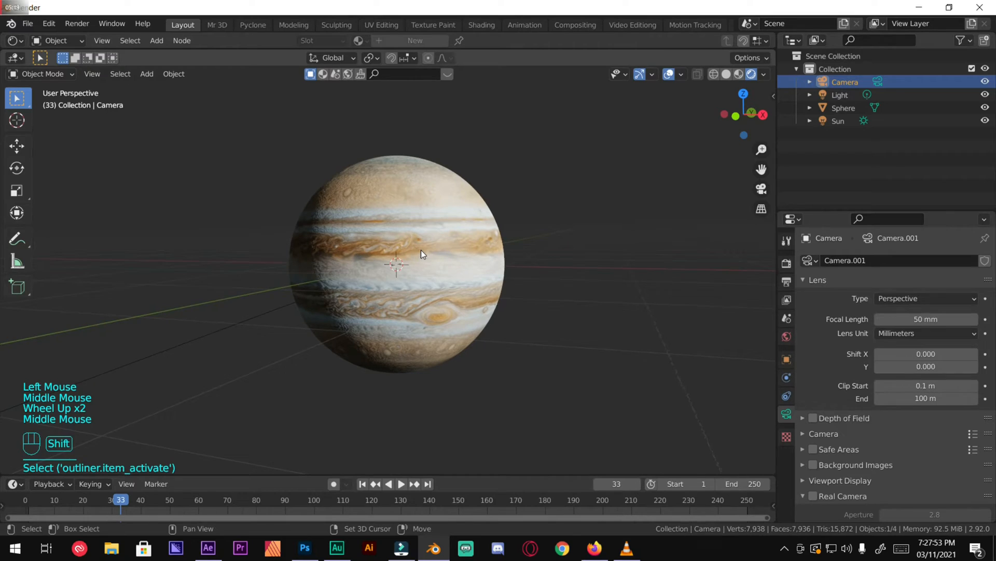
pyautogui.moveTo(422, 255); pyautogui.dragTo(407, 259)
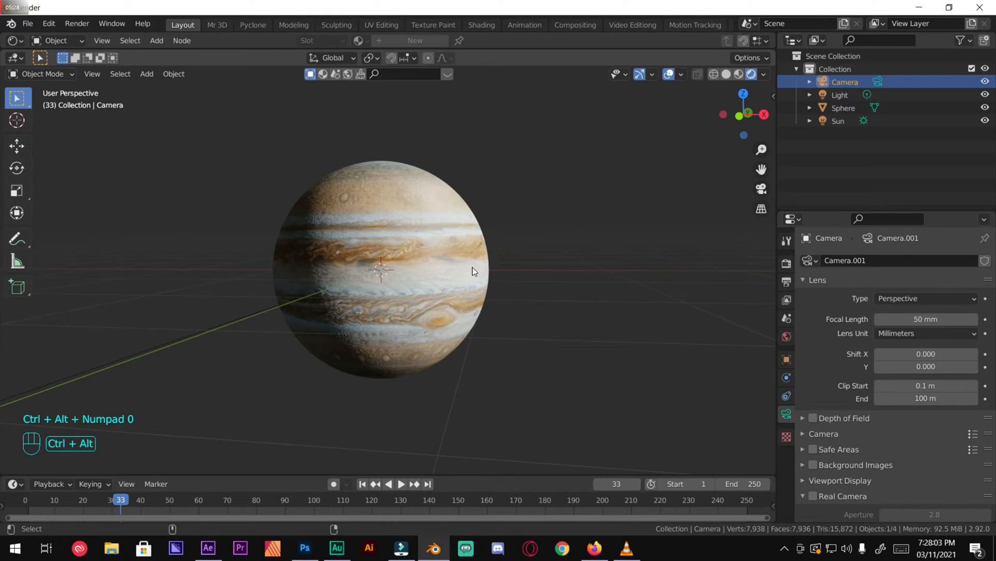
pyautogui.scroll(-3)
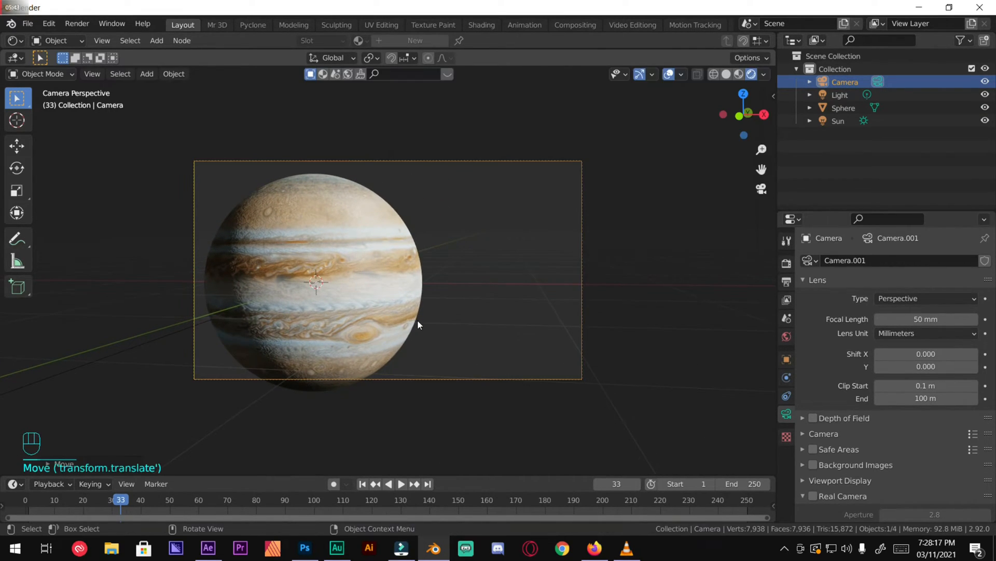
pyautogui.moveTo(432, 292)
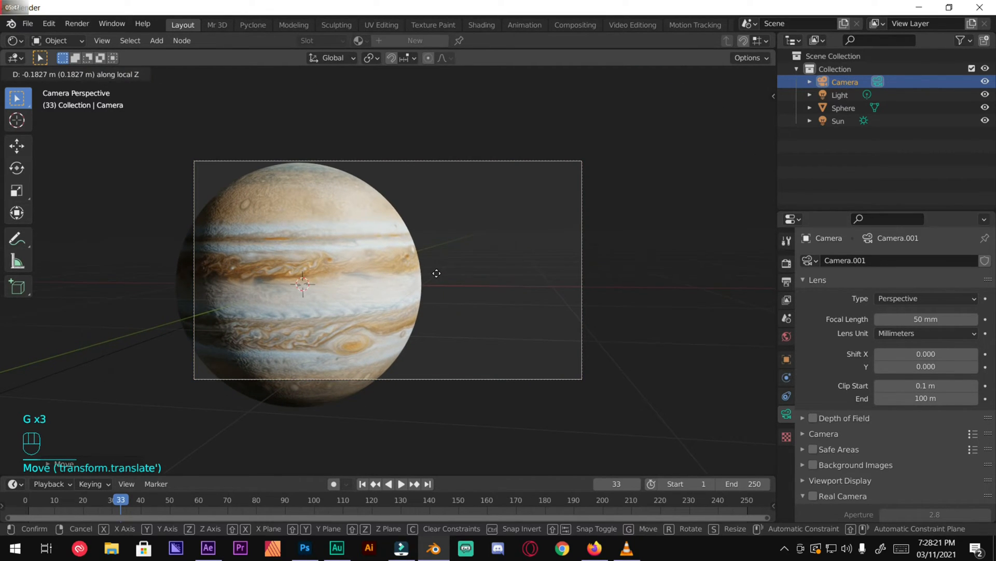
pyautogui.click(322, 400)
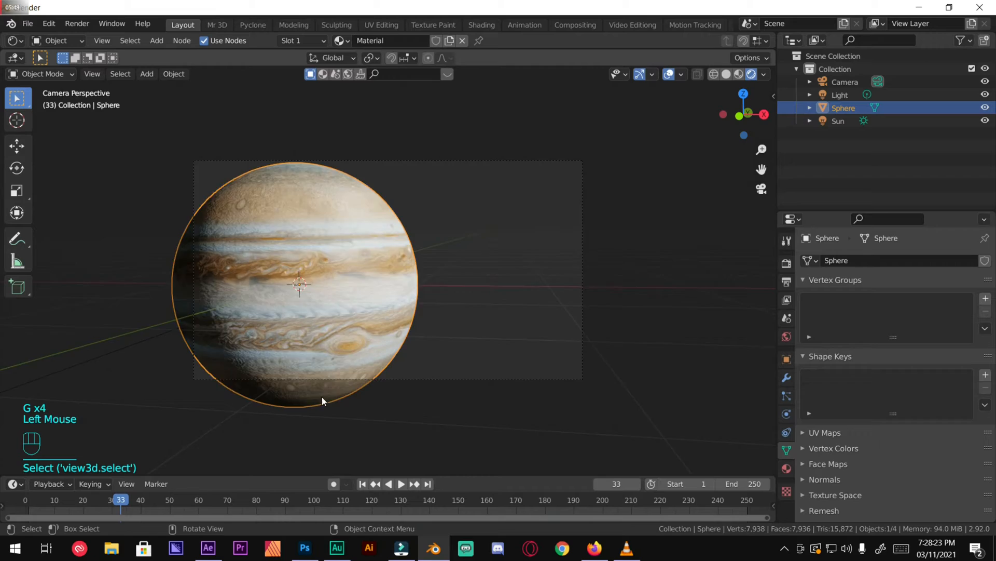
# Step: Check the camera view, then expand the sun lamp's Shadow and Contact Shadows settings
pyautogui.scroll(-3)
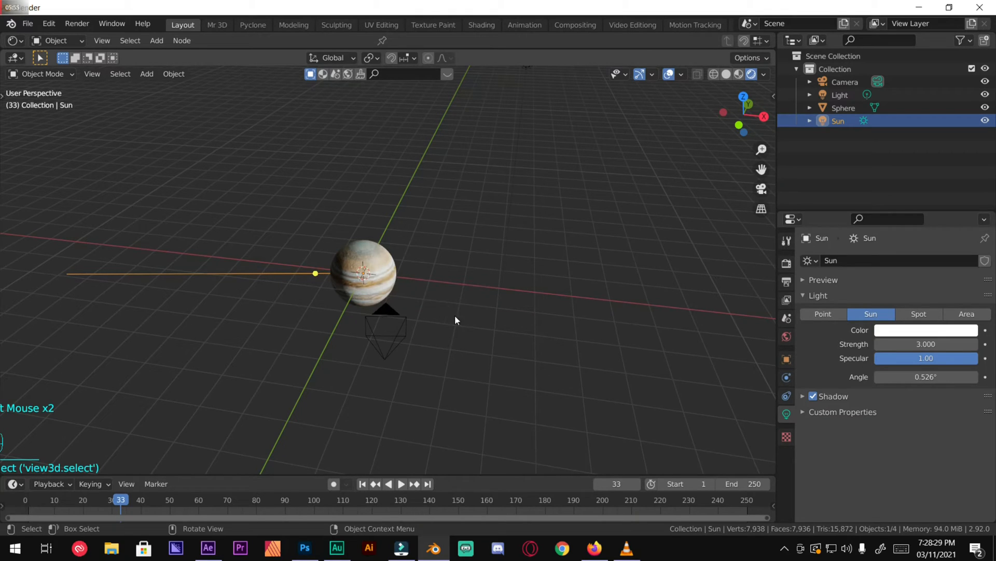
pyautogui.press('r')
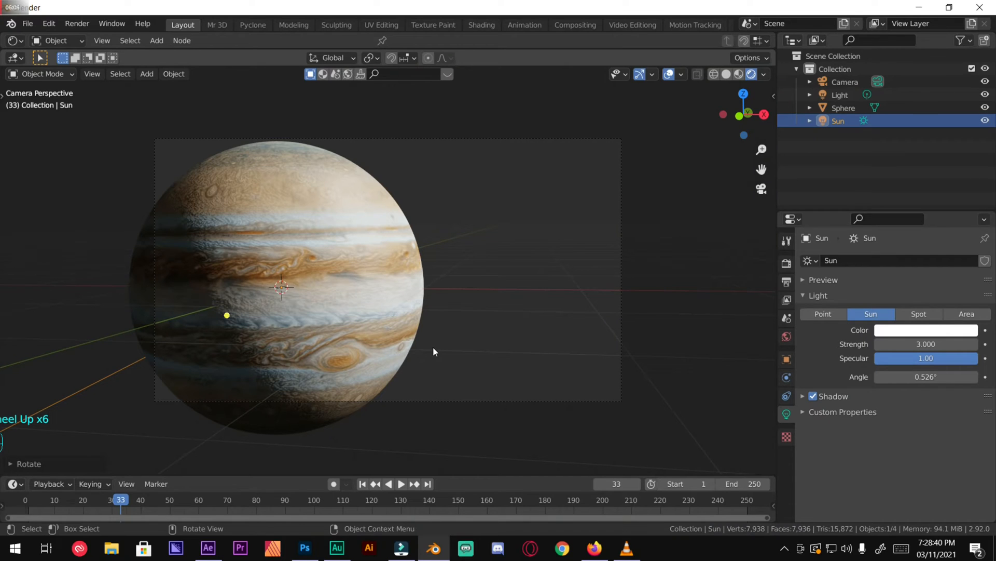
pyautogui.scroll(-3)
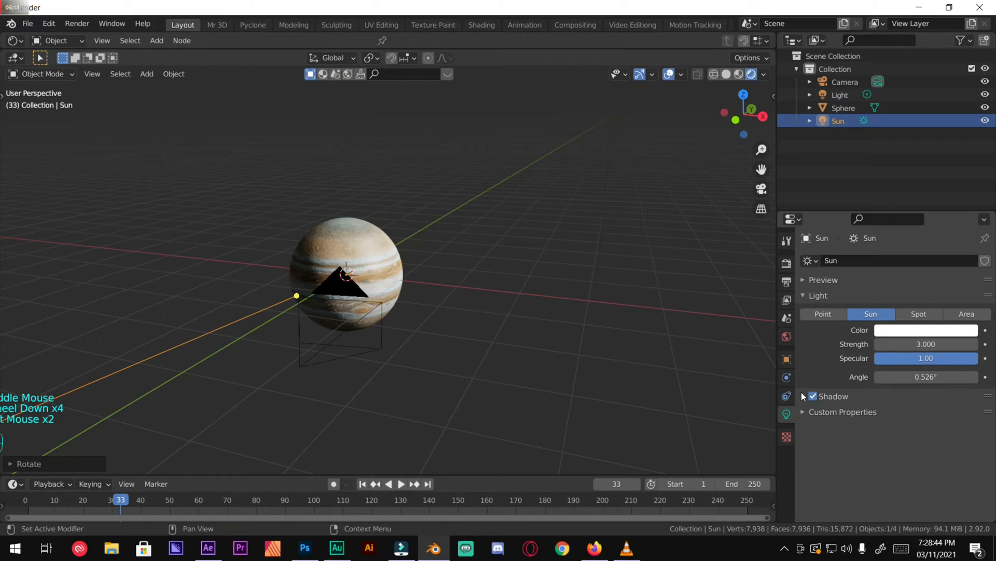
pyautogui.click(803, 396)
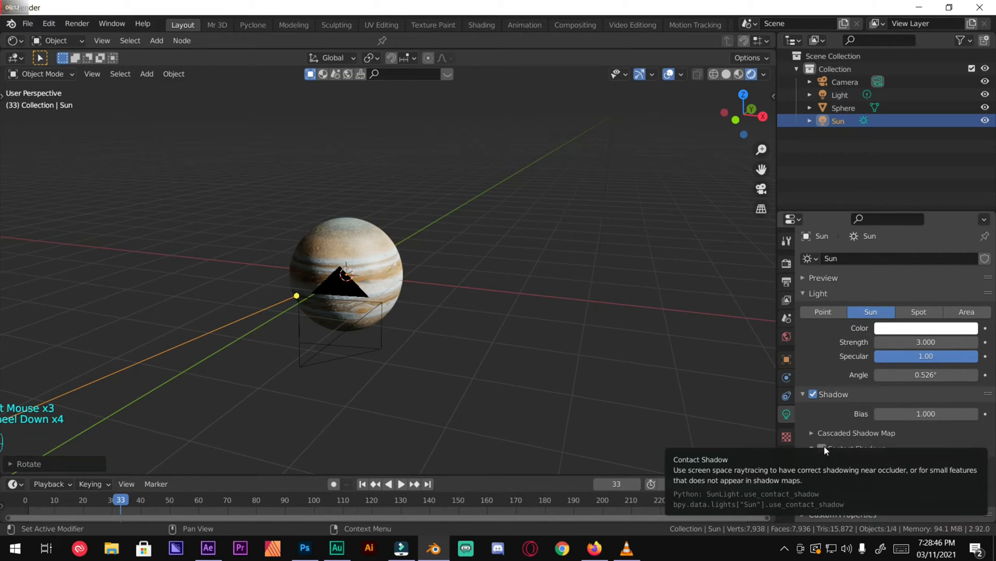
pyautogui.click(812, 448)
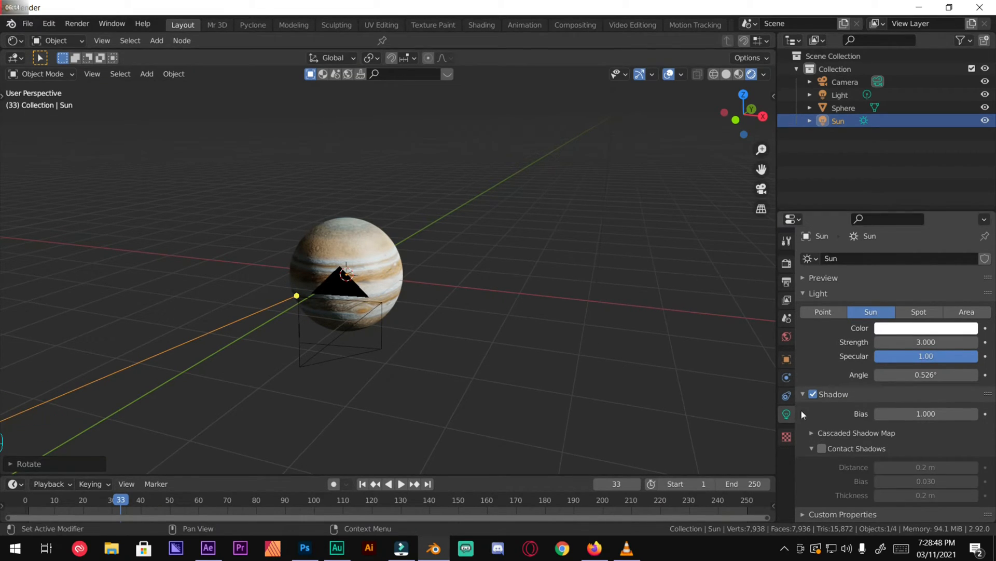
pyautogui.moveTo(822, 425)
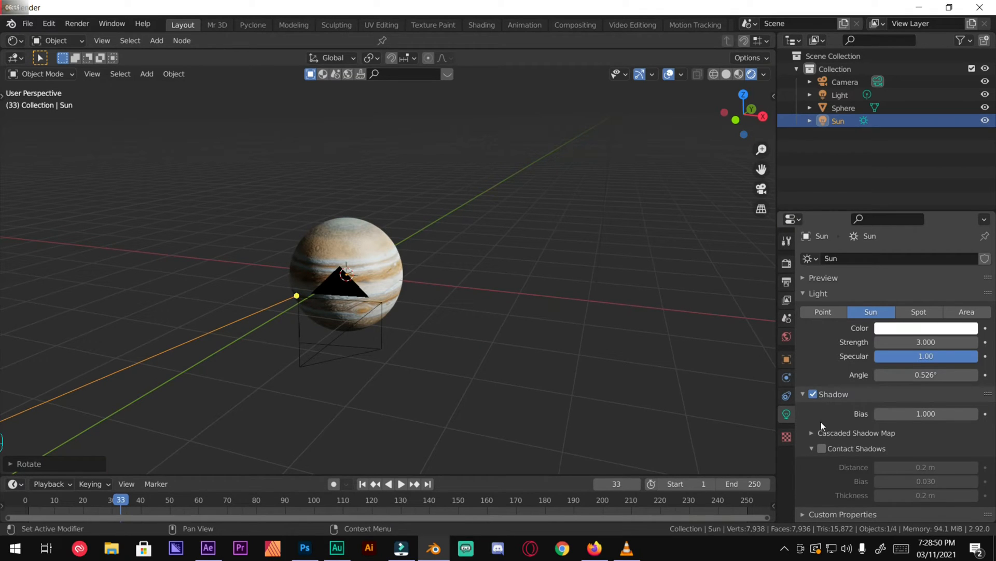
pyautogui.scroll(-3)
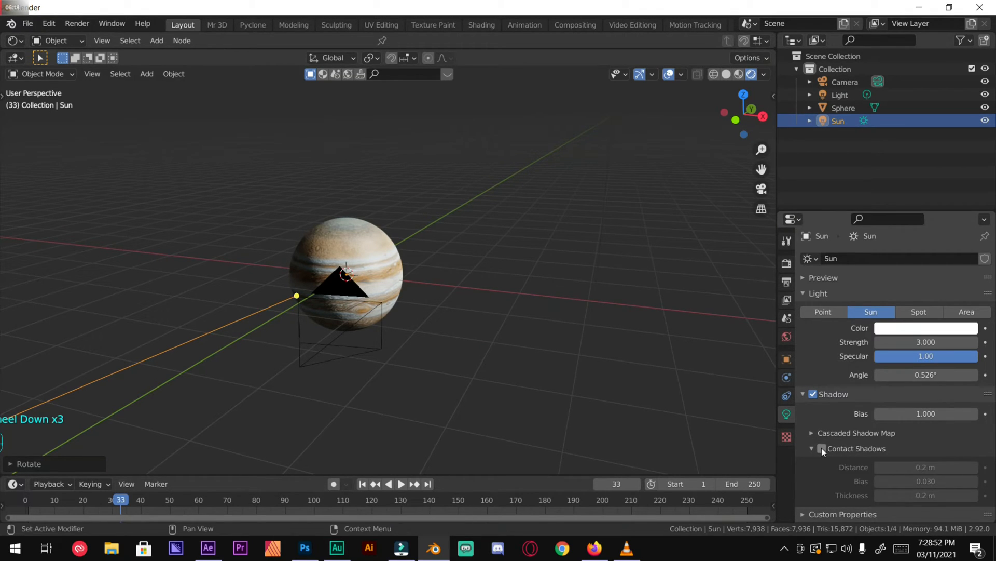
pyautogui.scroll(3)
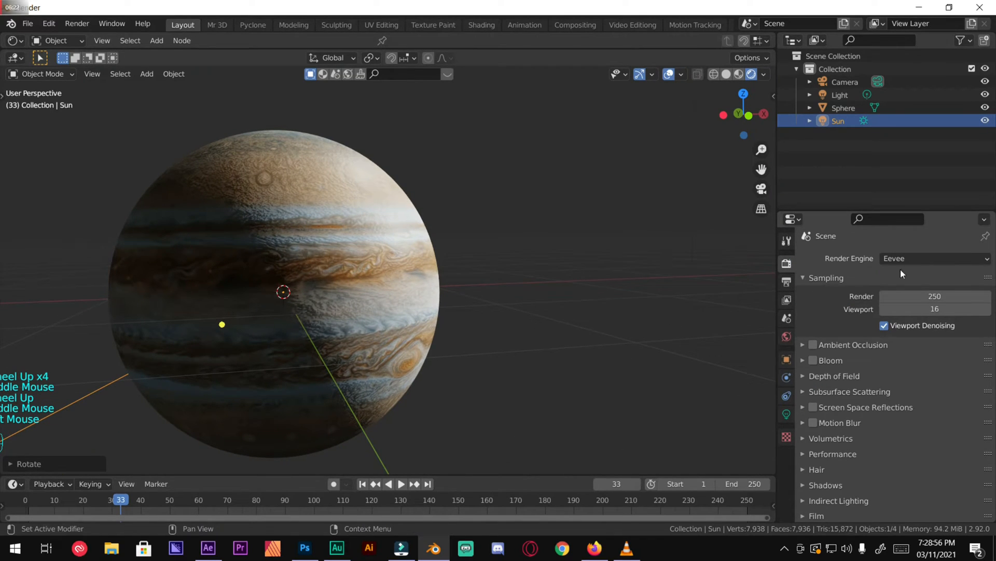
# Step: Choose Cycles as the render engine and let the rendered preview of Jupiter finish
pyautogui.scroll(-3)
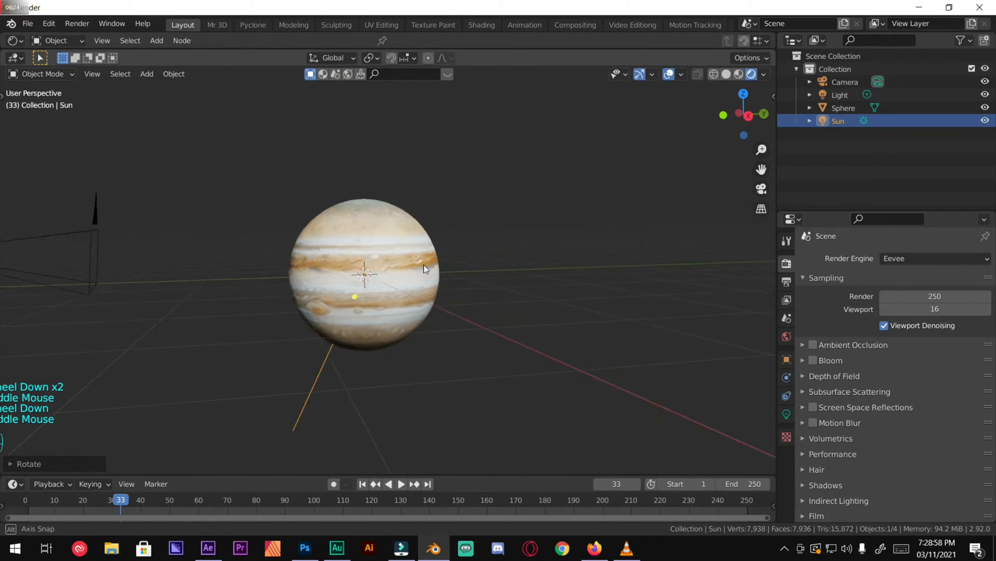
pyautogui.click(934, 258)
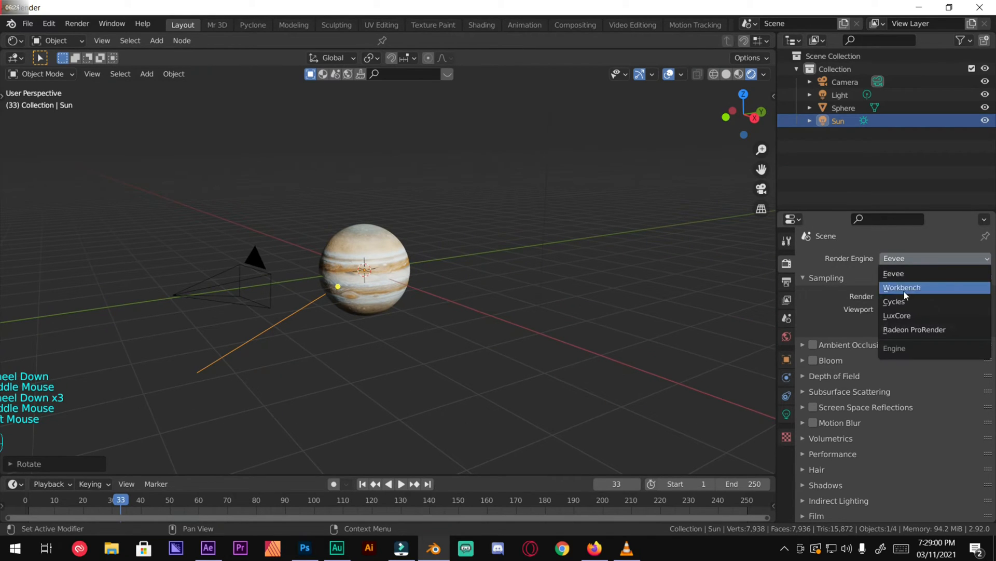
pyautogui.click(893, 301)
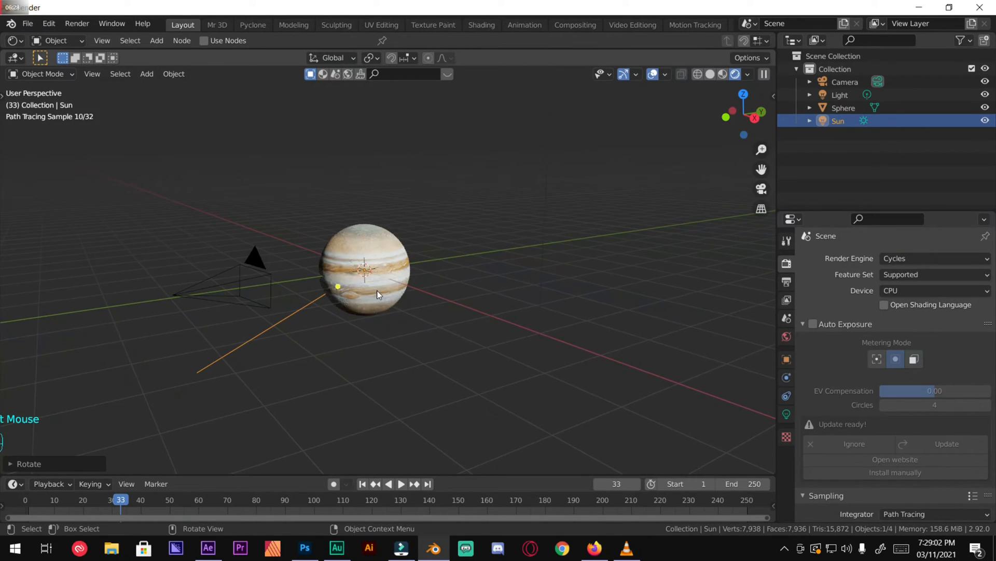
pyautogui.scroll(3)
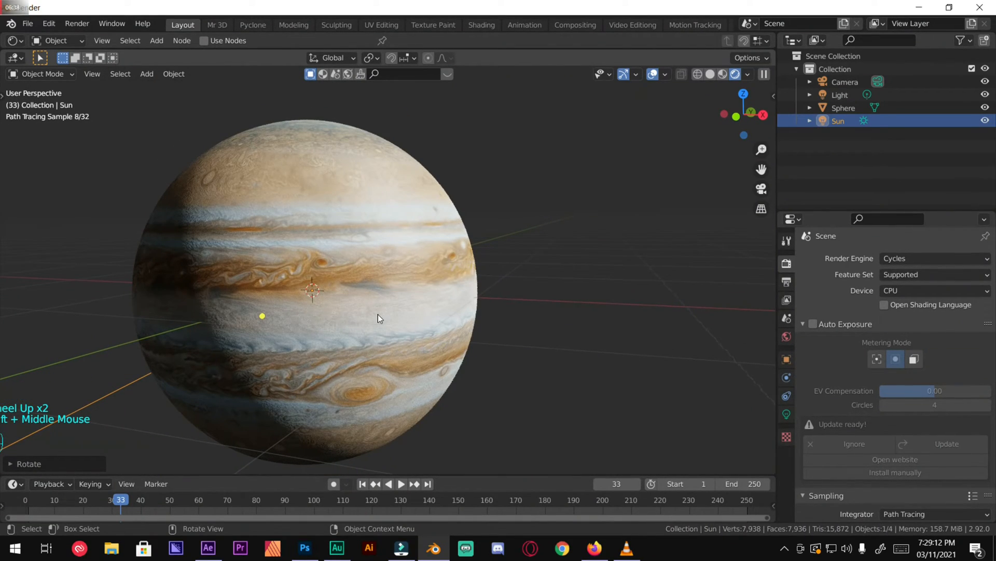
pyautogui.scroll(-3)
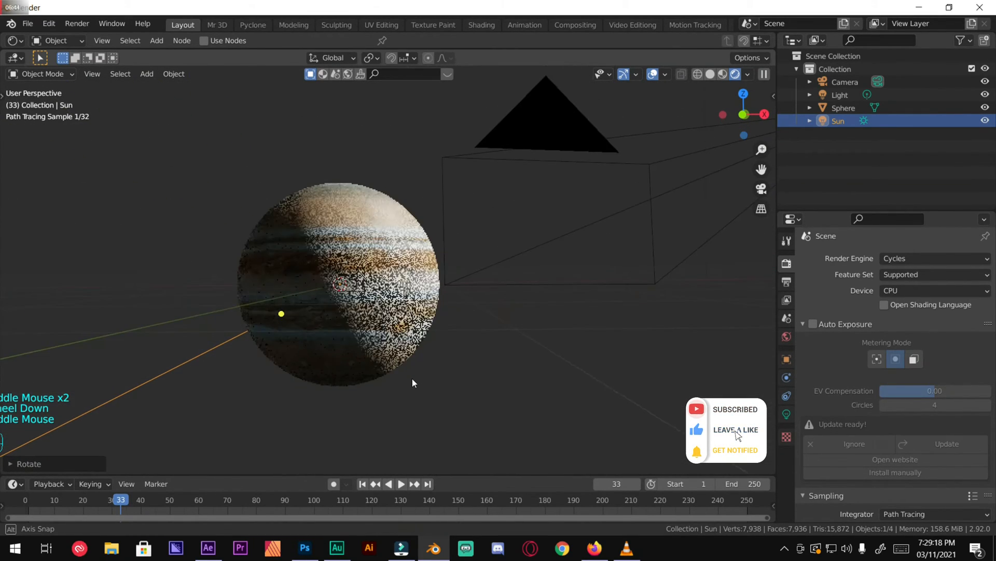
pyautogui.press('r')
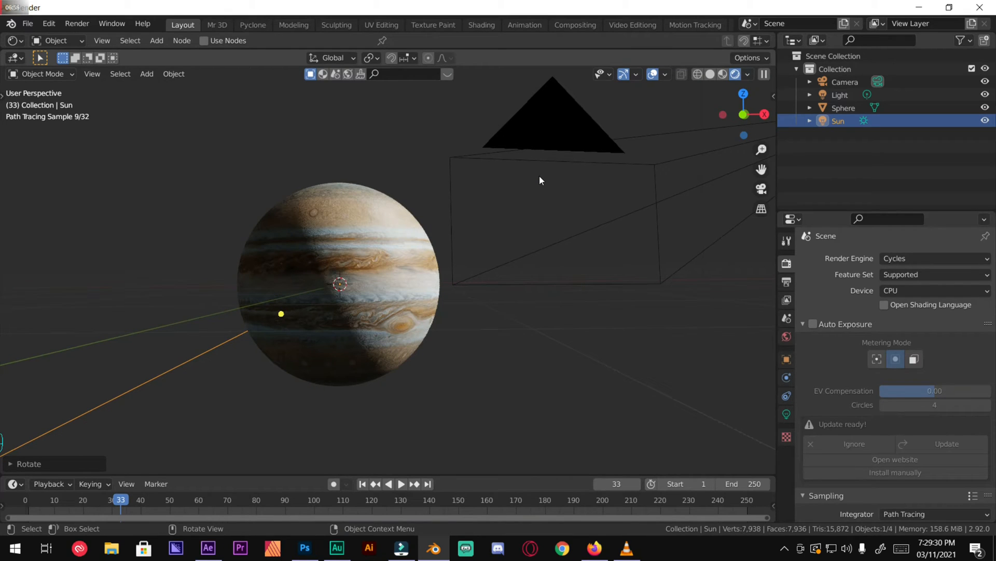
pyautogui.press('r')
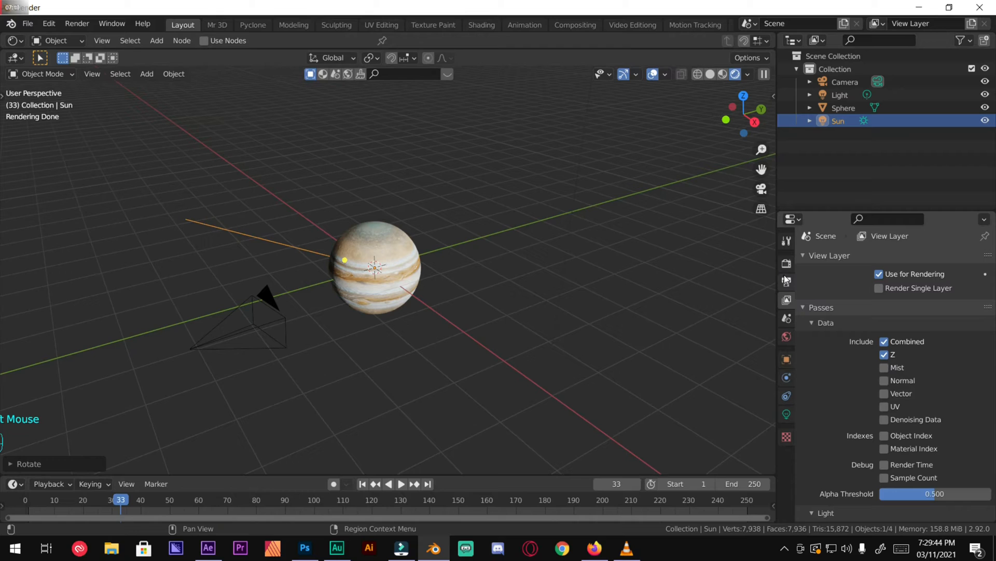
pyautogui.moveTo(782, 338)
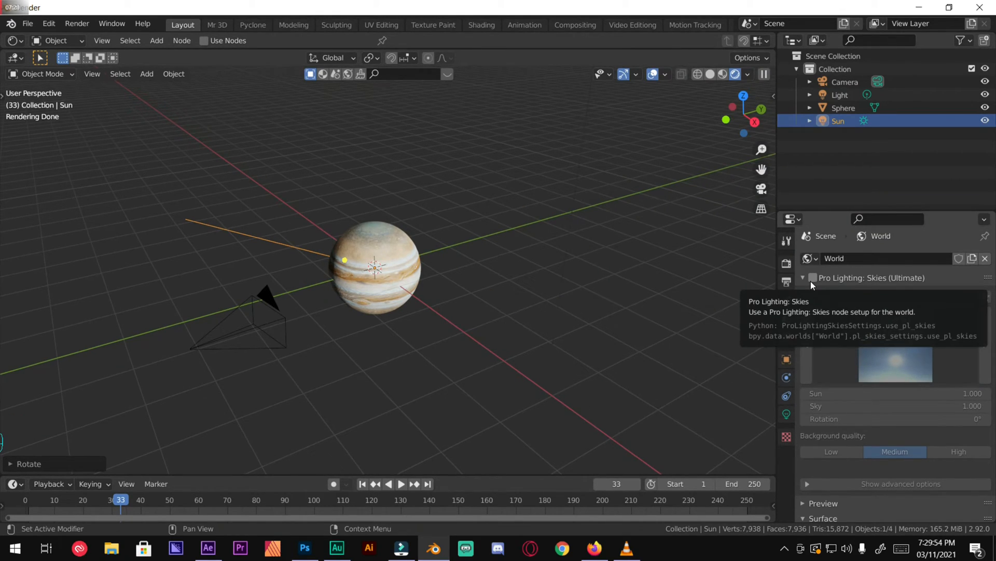
# Step: Enable Pro Lighting: Skies, choose the Space category and pick the purple Space 06 nebula
pyautogui.click(813, 278)
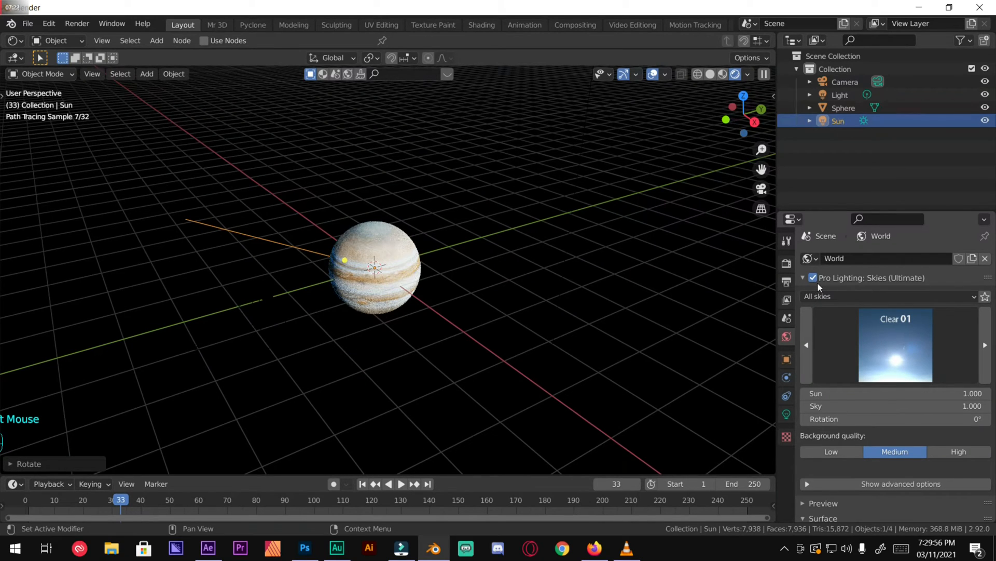
pyautogui.click(889, 296)
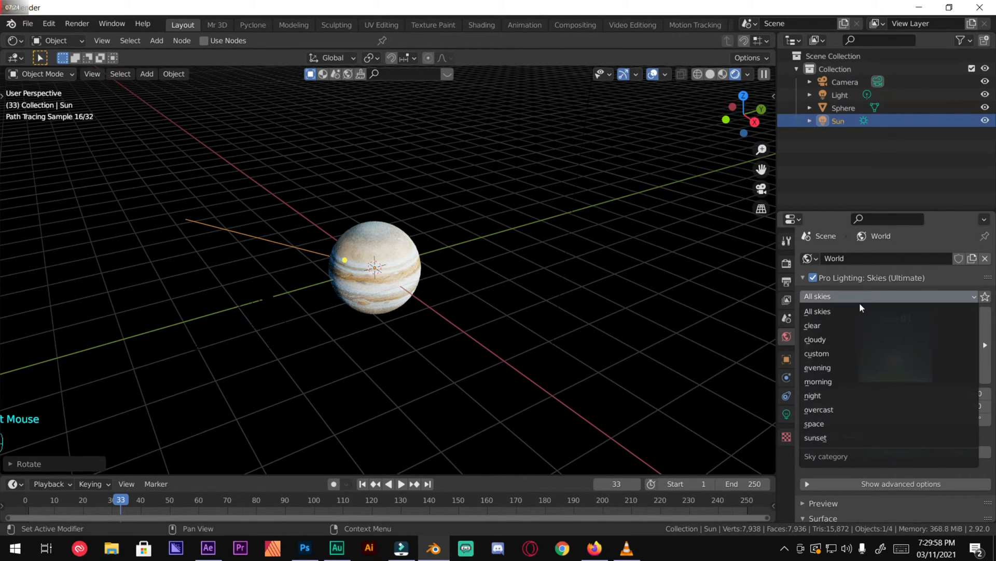
pyautogui.moveTo(818, 382)
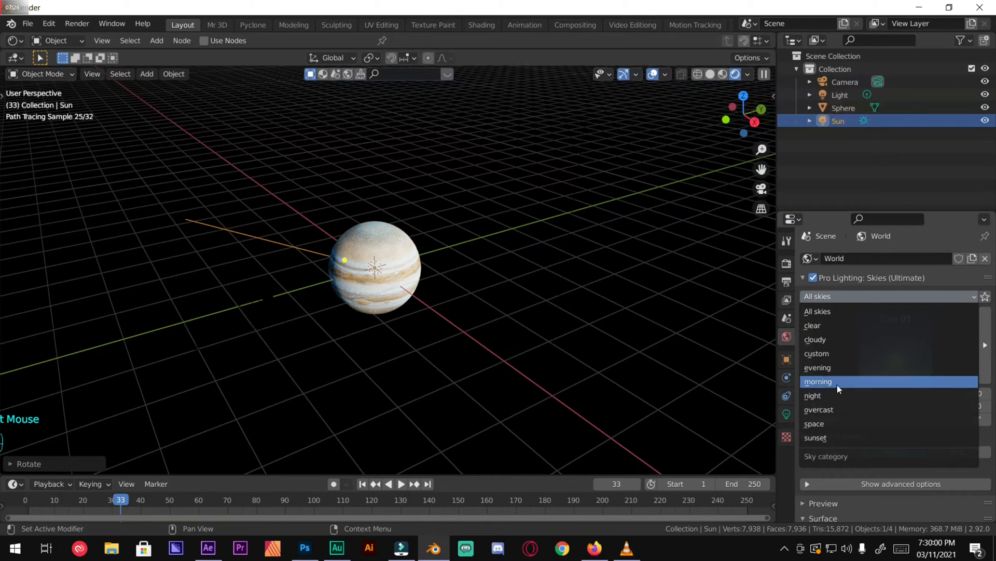
pyautogui.moveTo(826, 423)
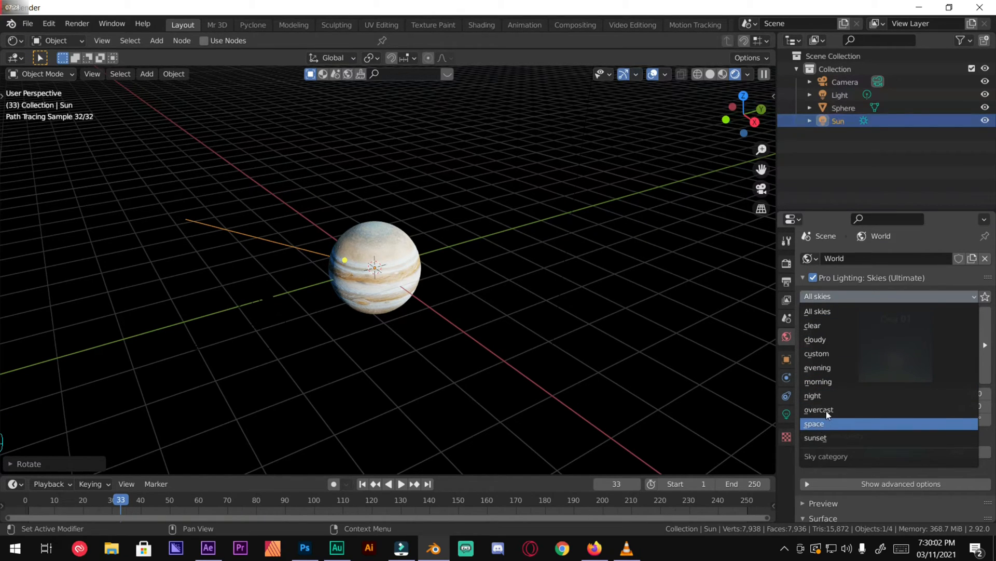
pyautogui.click(814, 423)
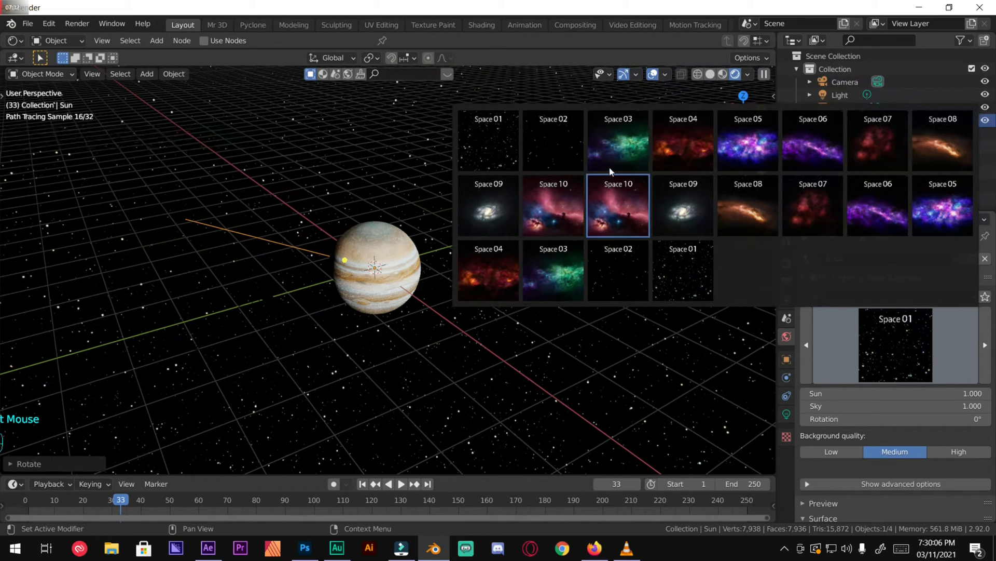
pyautogui.click(812, 140)
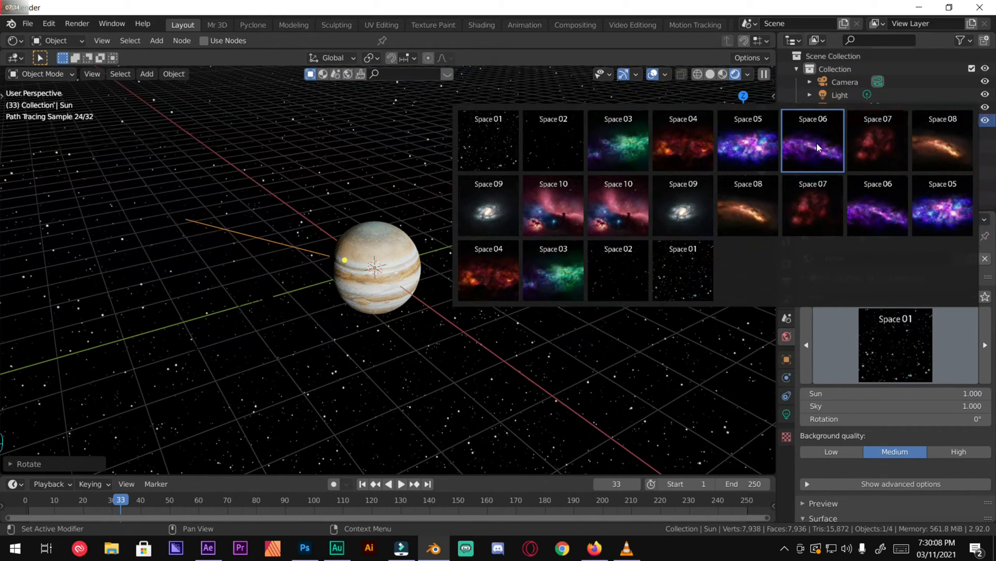
pyautogui.click(813, 139)
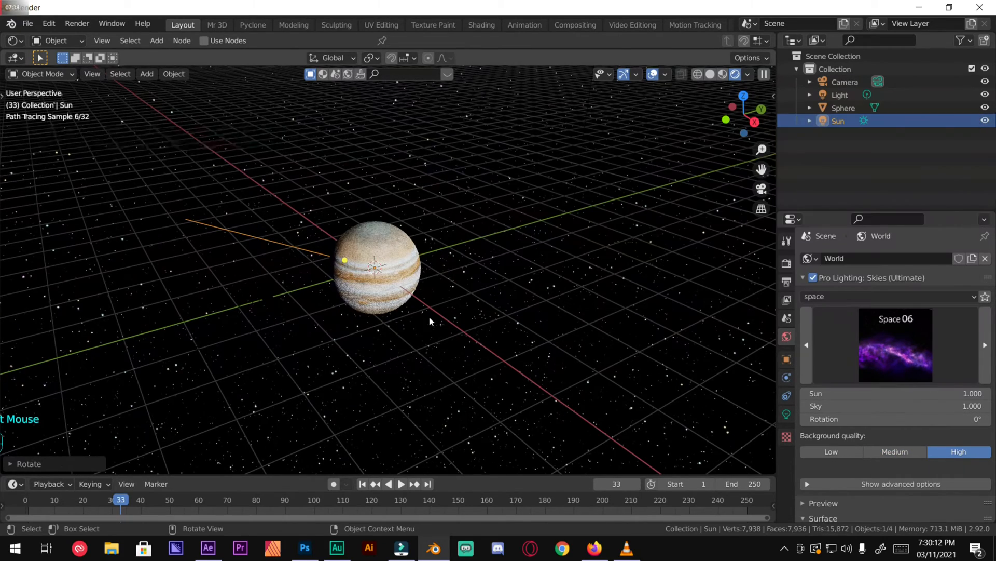
# Step: Review the 1920×1080 PNG RGBA output settings while viewing Jupiter against the nebula
pyautogui.scroll(3)
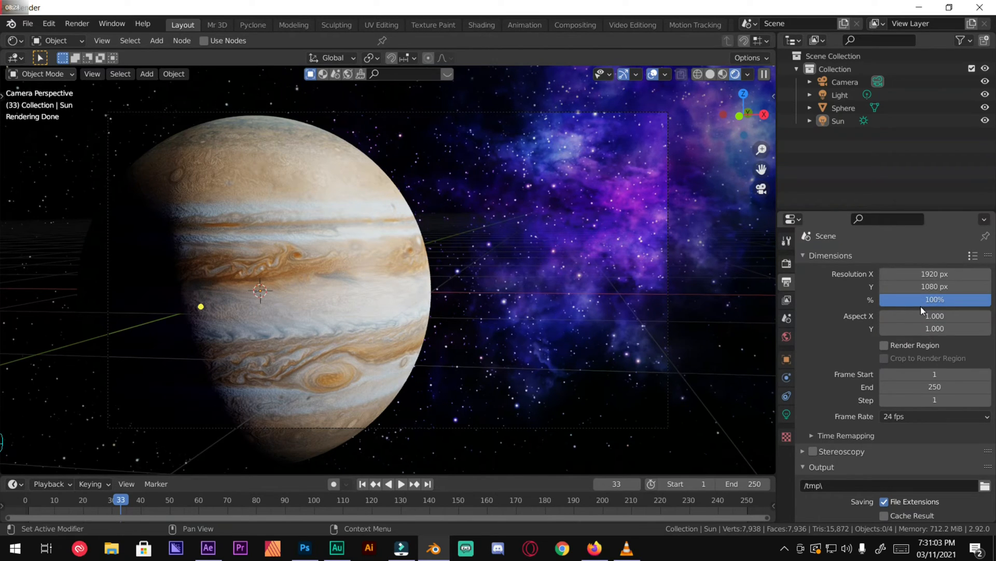
pyautogui.scroll(-3)
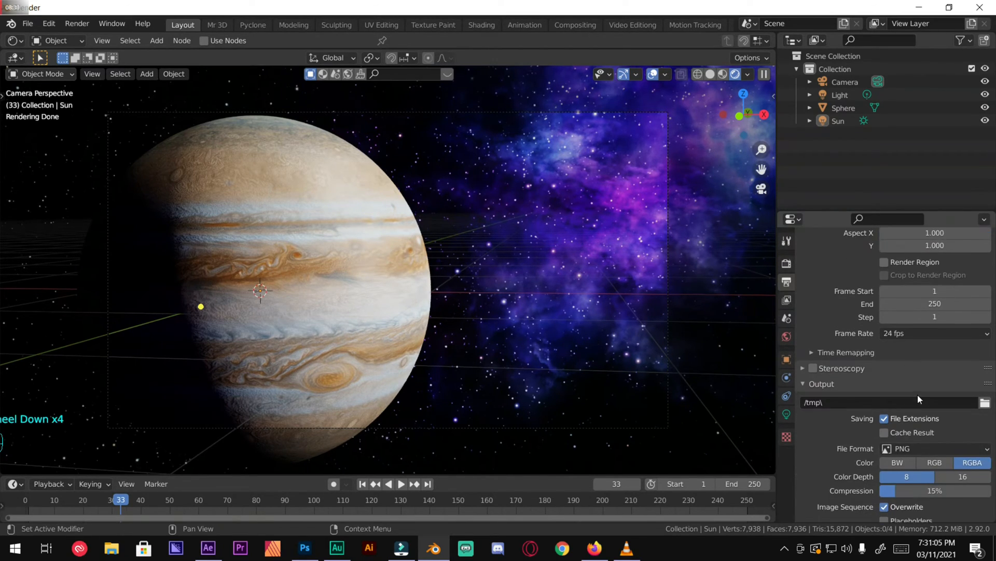
pyautogui.scroll(-3)
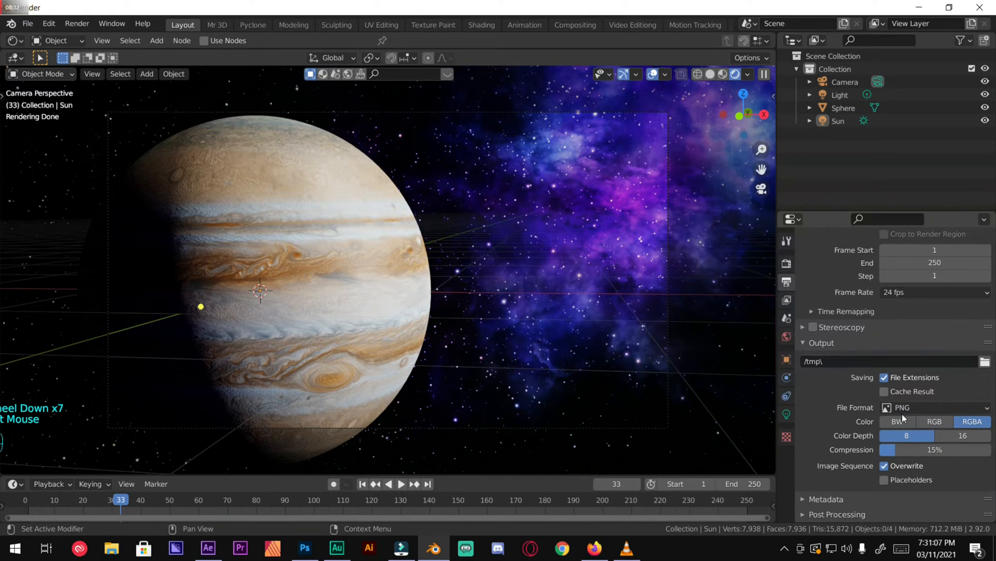
pyautogui.click(934, 422)
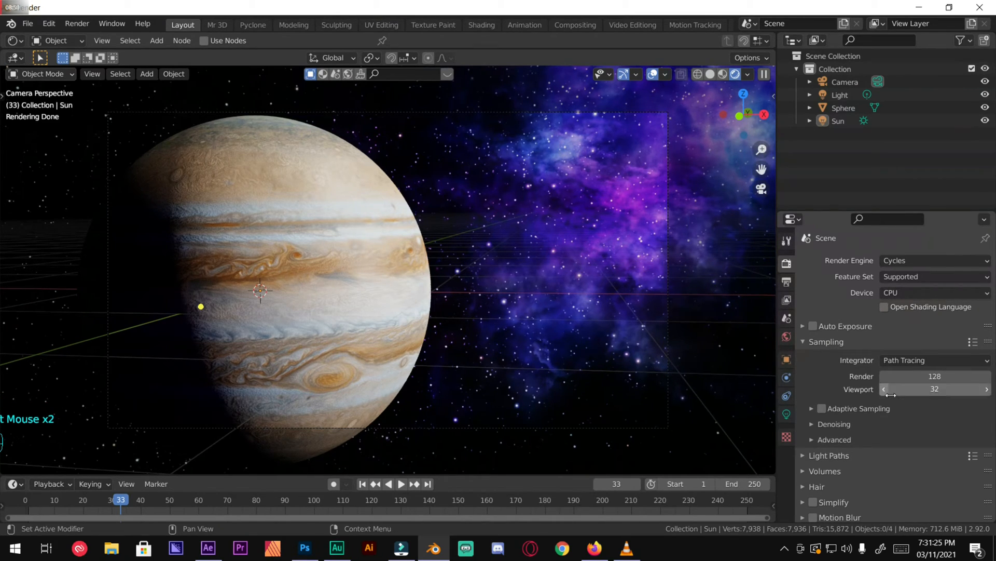
# Step: Set the Color Management look to High Contrast, then to Very High Contrast
pyautogui.scroll(-3)
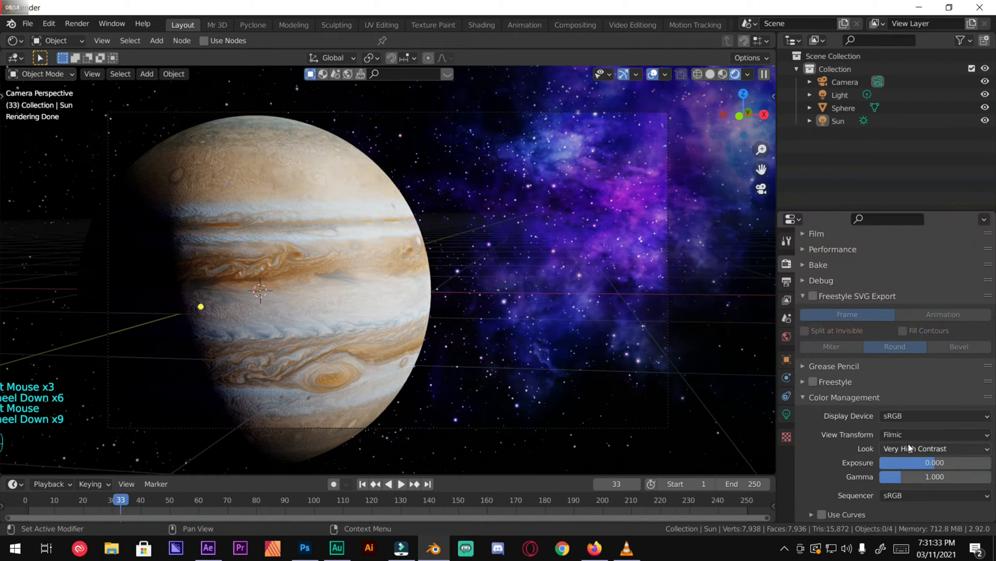
pyautogui.click(931, 447)
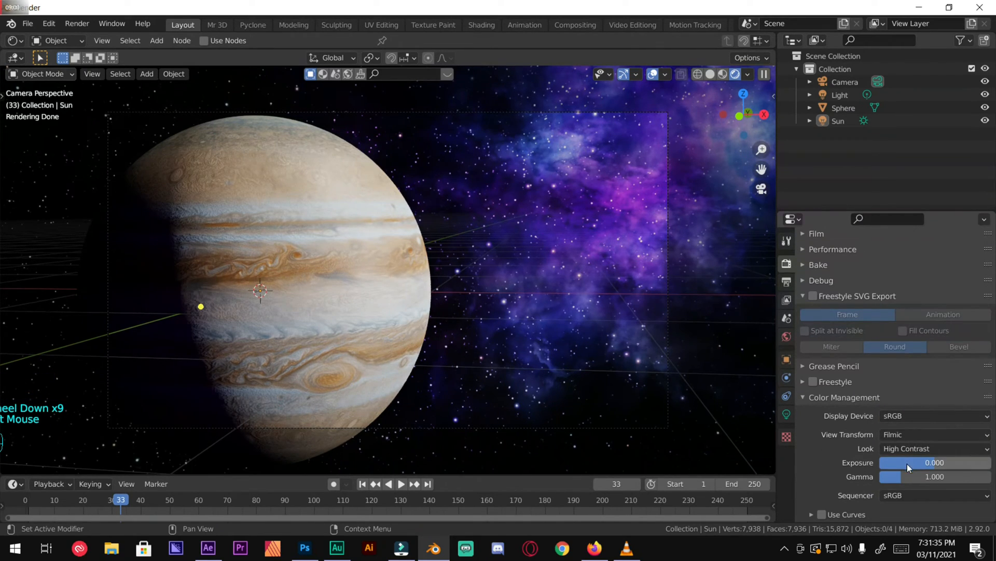
pyautogui.click(935, 448)
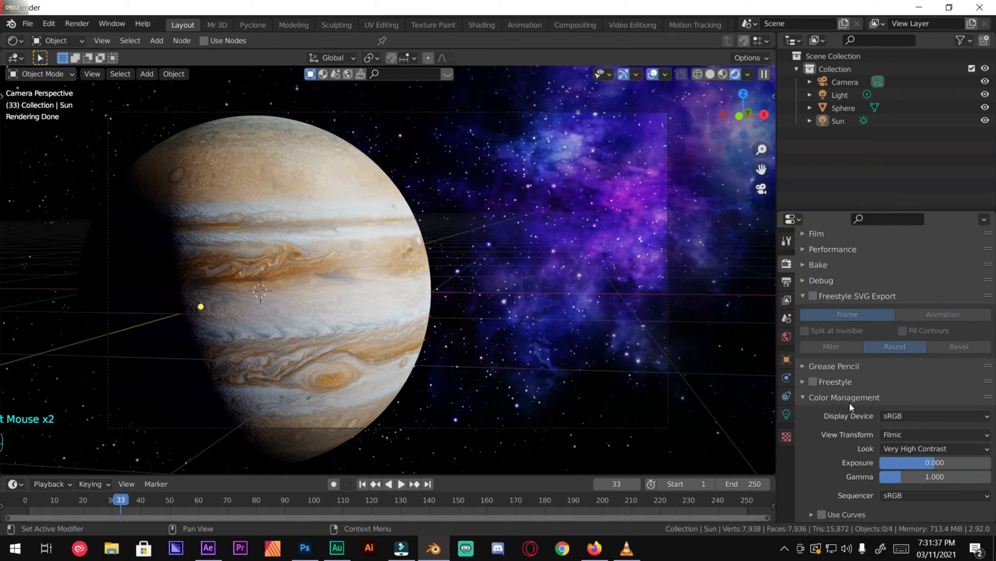
pyautogui.moveTo(142, 23)
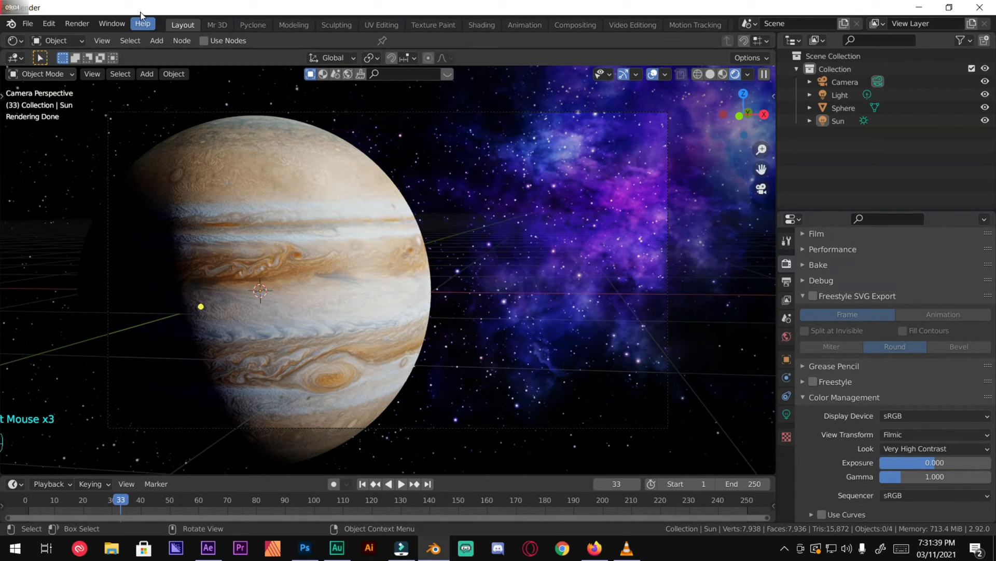
pyautogui.moveTo(236, 130)
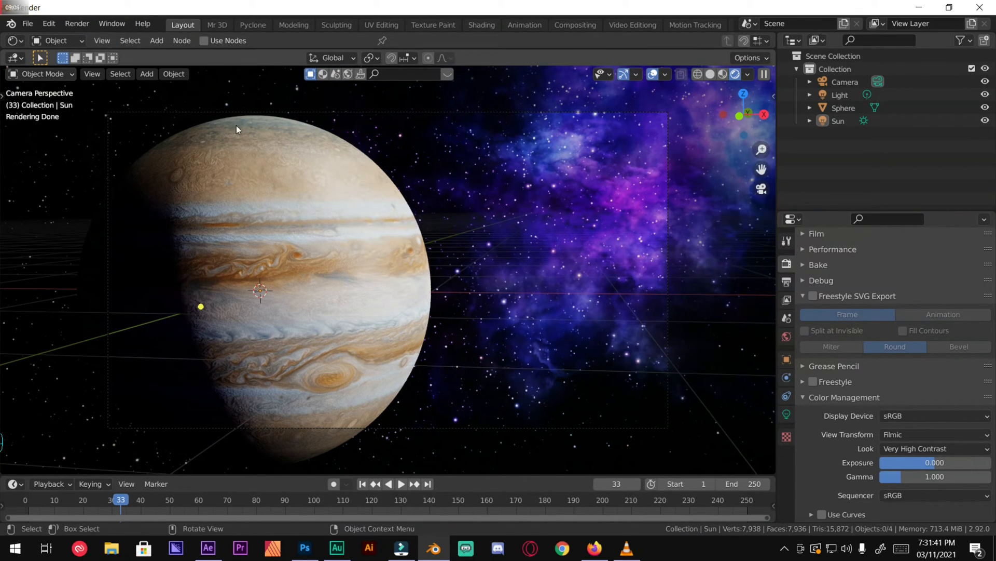
# Step: Save the scene as tutorial.blend in the Jupiter project folder
pyautogui.click(27, 23)
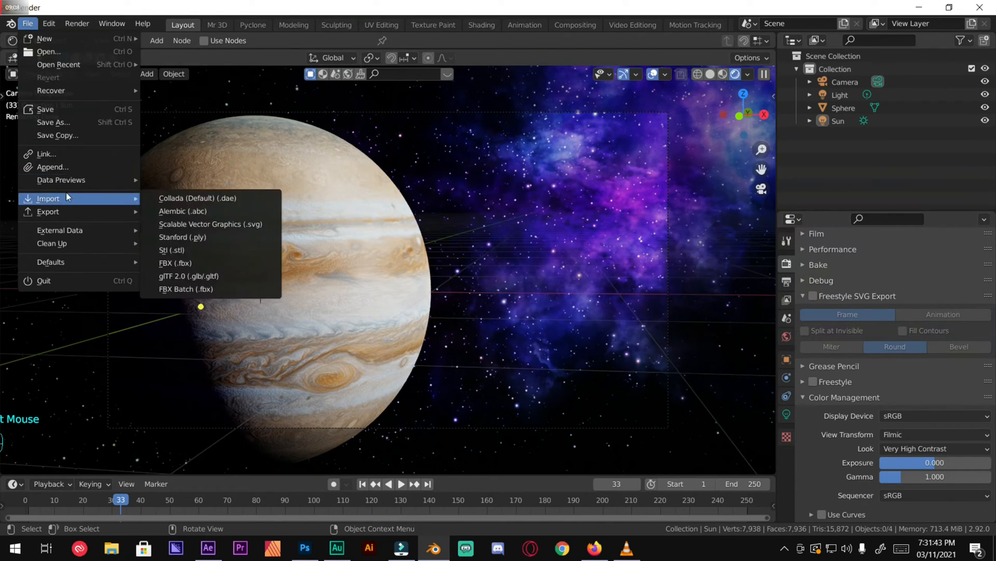
pyautogui.moveTo(63, 109)
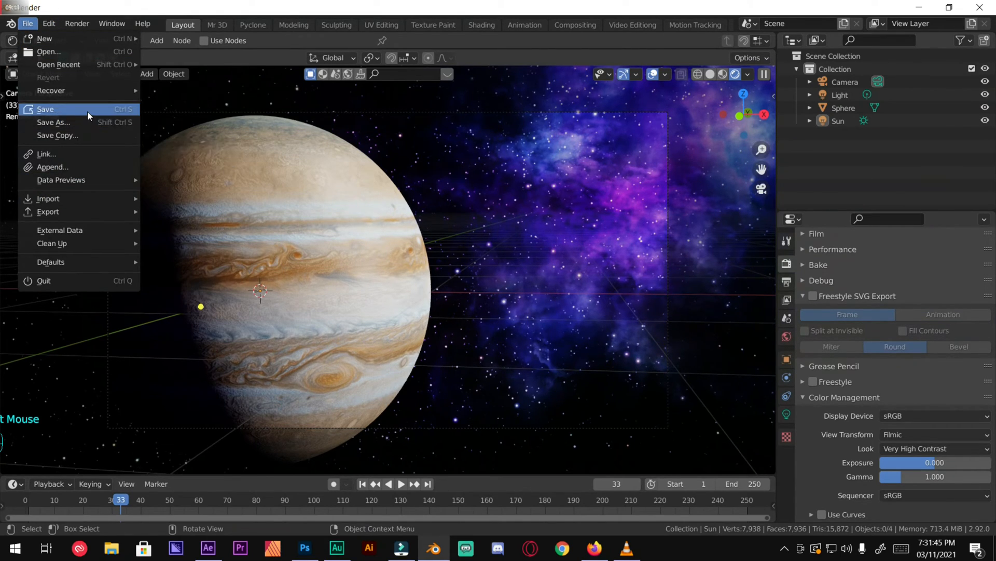
pyautogui.click(54, 122)
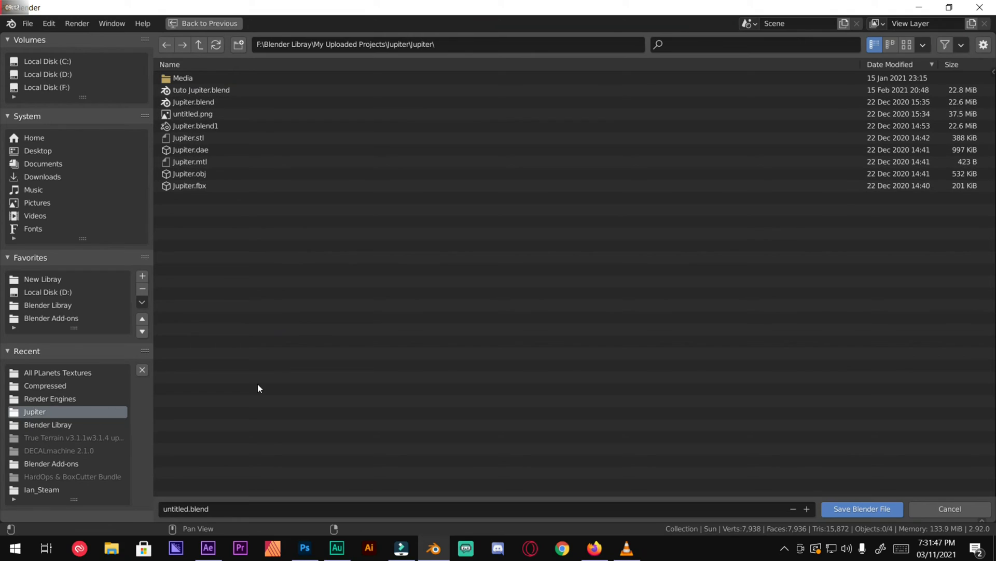
pyautogui.click(186, 509)
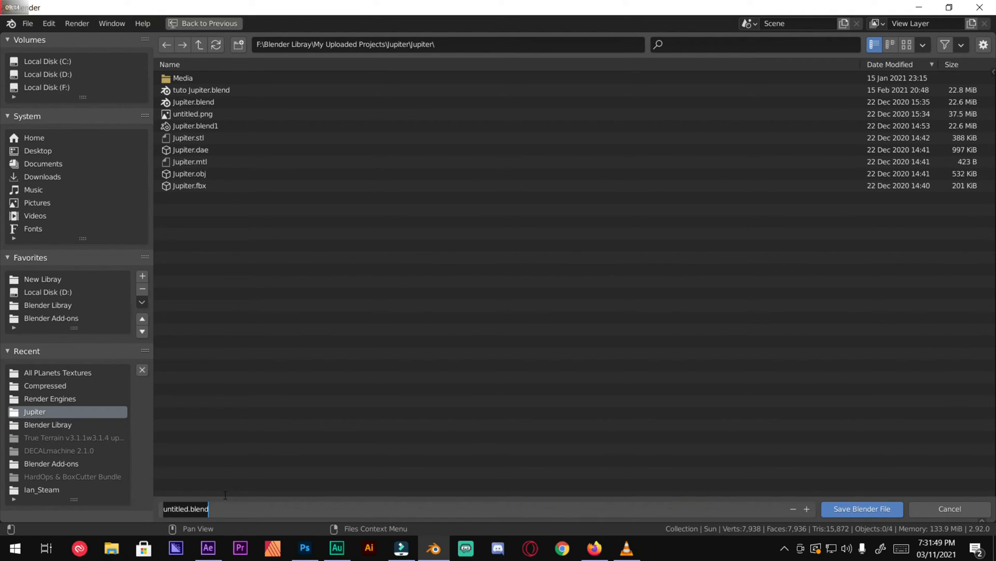
pyautogui.write('tuto')
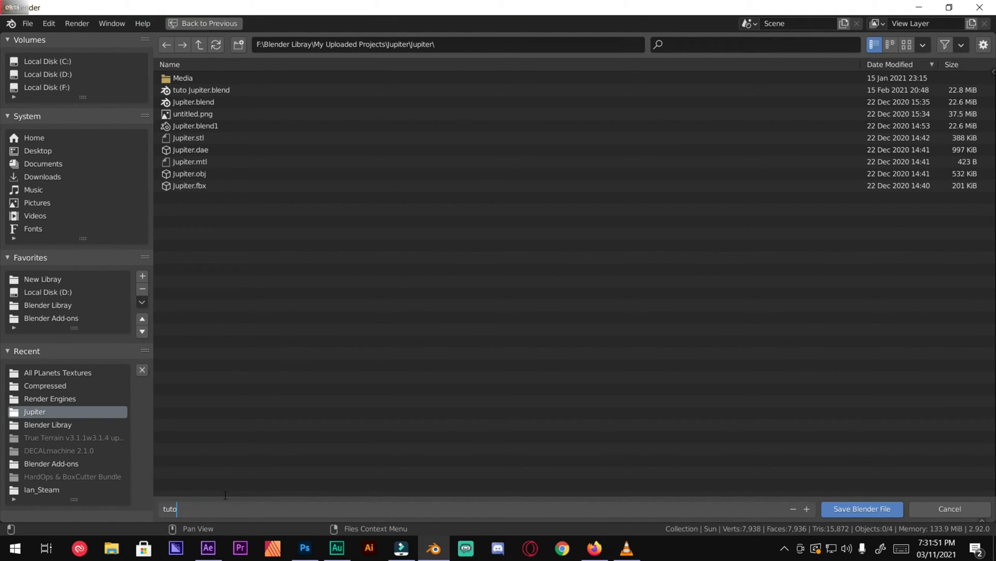
pyautogui.click(862, 509)
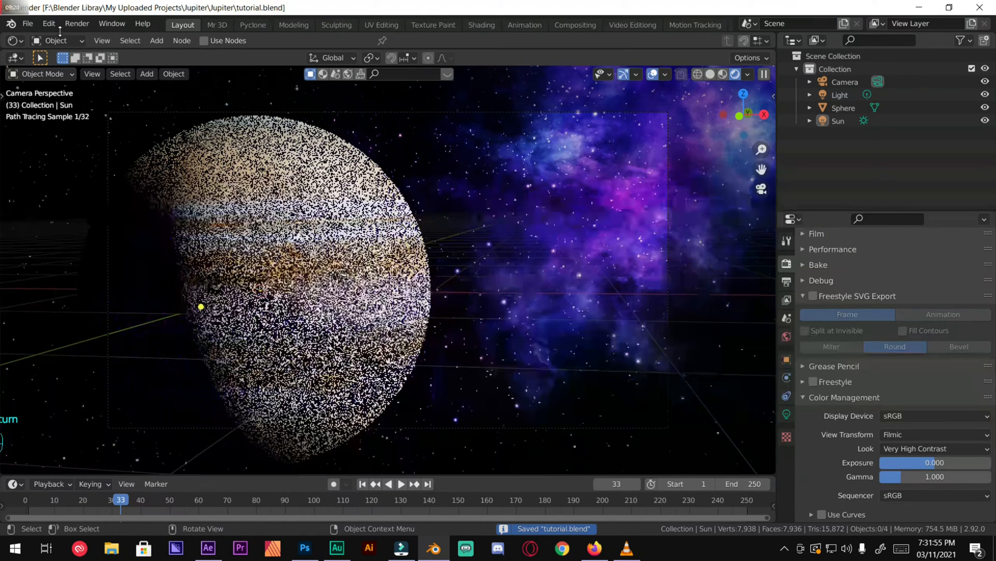
# Step: Start the final still render with Render Image (F12)
pyautogui.click(77, 24)
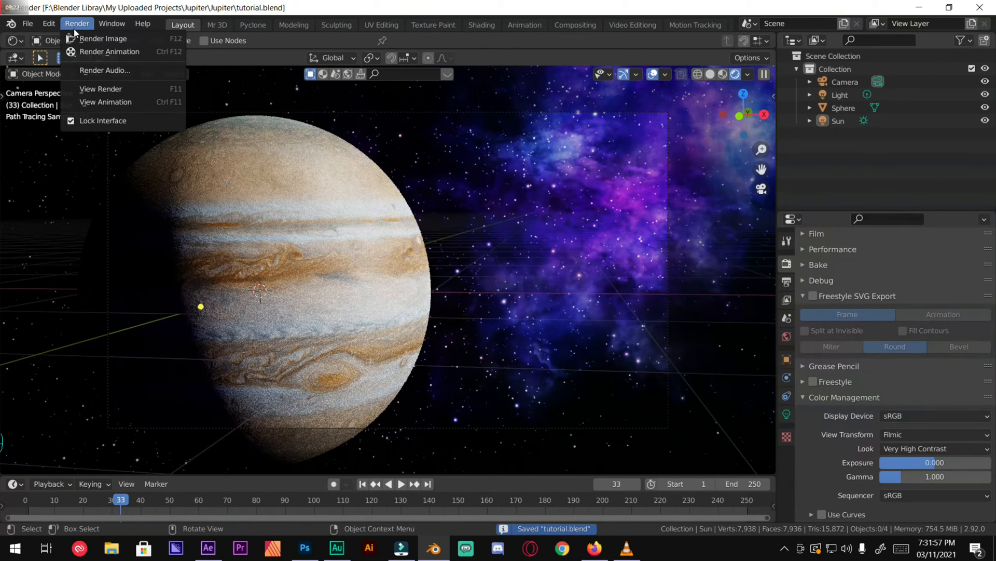
pyautogui.moveTo(103, 38)
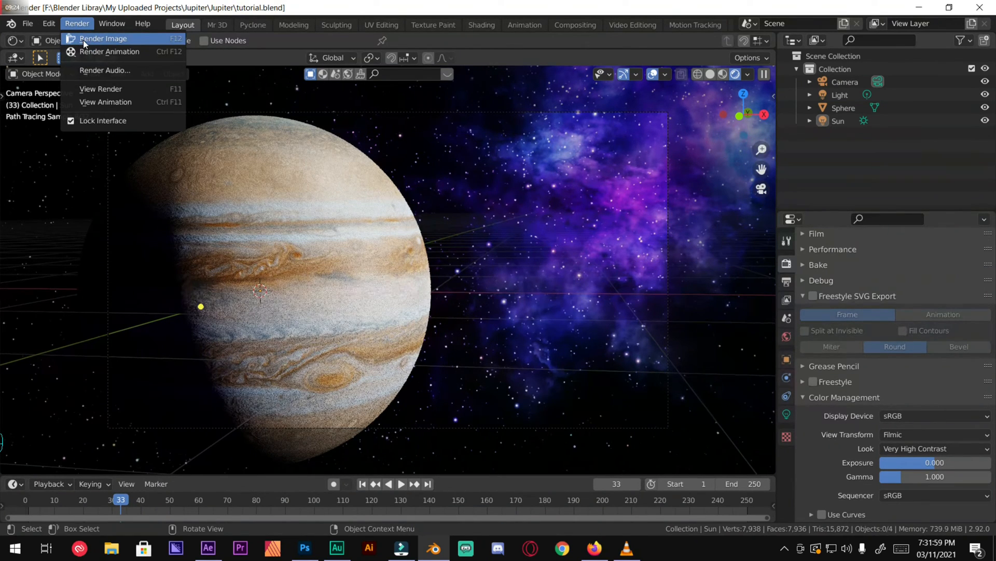
pyautogui.click(103, 38)
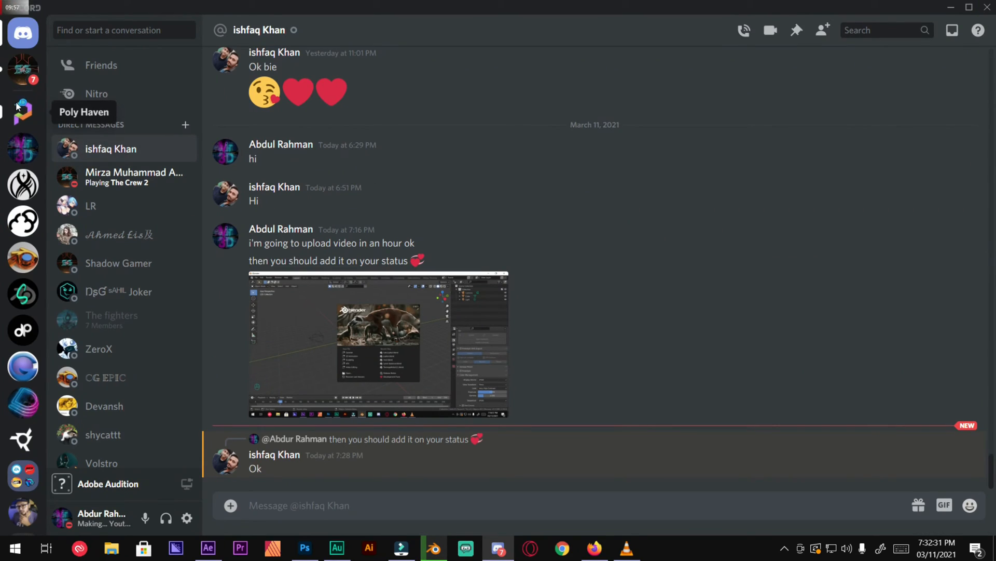
# Step: Browse the Poly Haven and Mr 3D Official servers' rules and lefts channels, then minimise Discord to the render
pyautogui.click(23, 112)
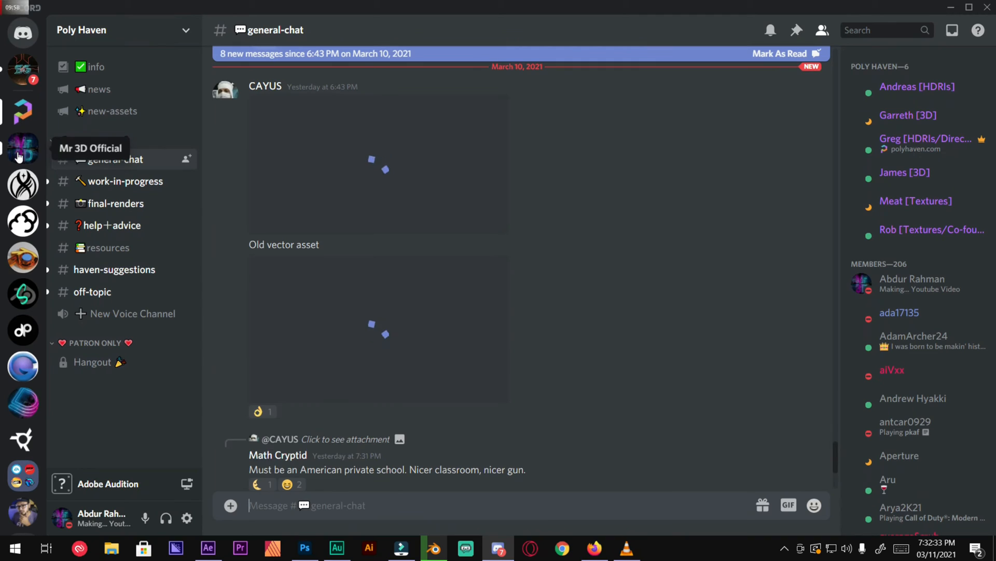
pyautogui.click(22, 149)
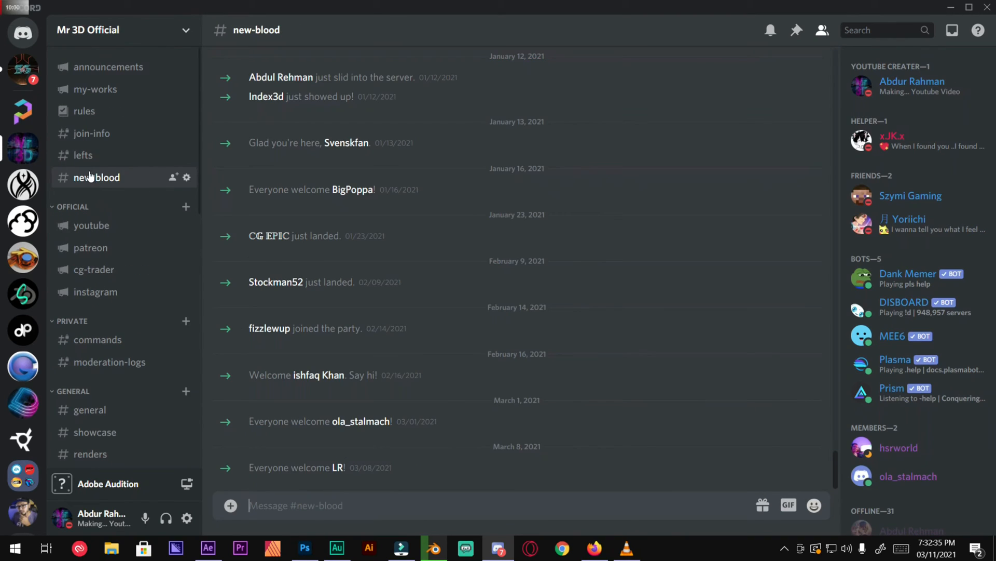
pyautogui.scroll(-3)
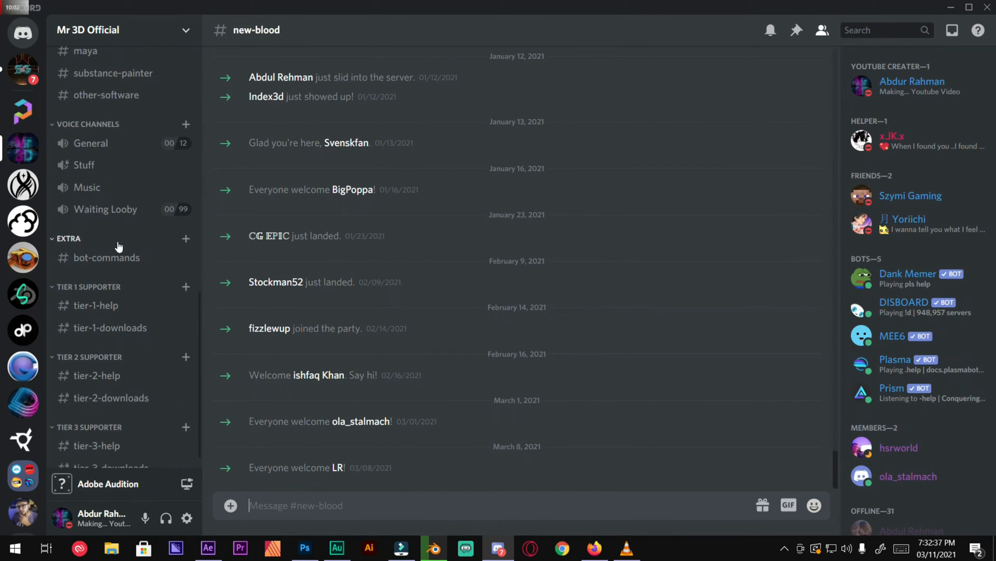
pyautogui.moveTo(87, 230)
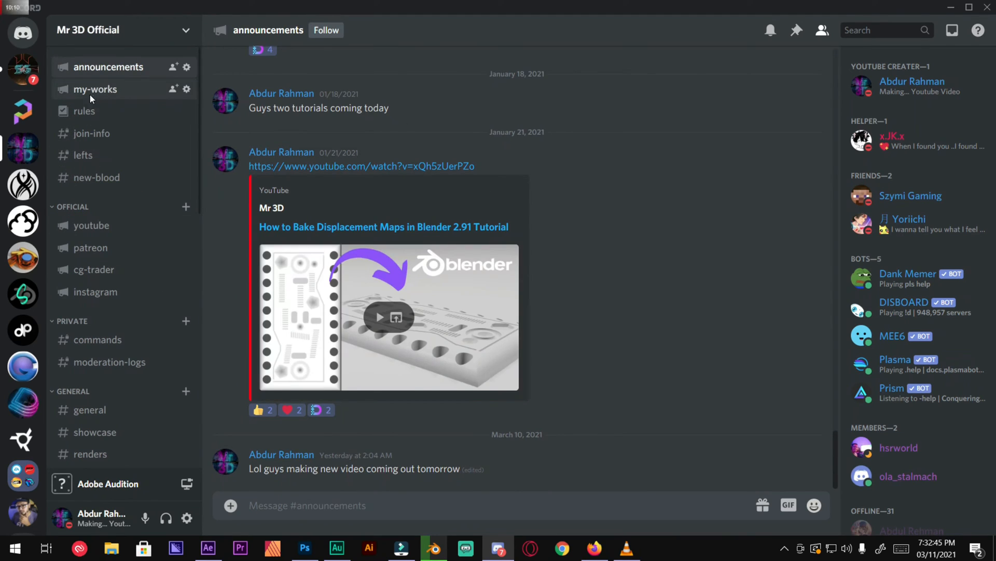
pyautogui.click(84, 111)
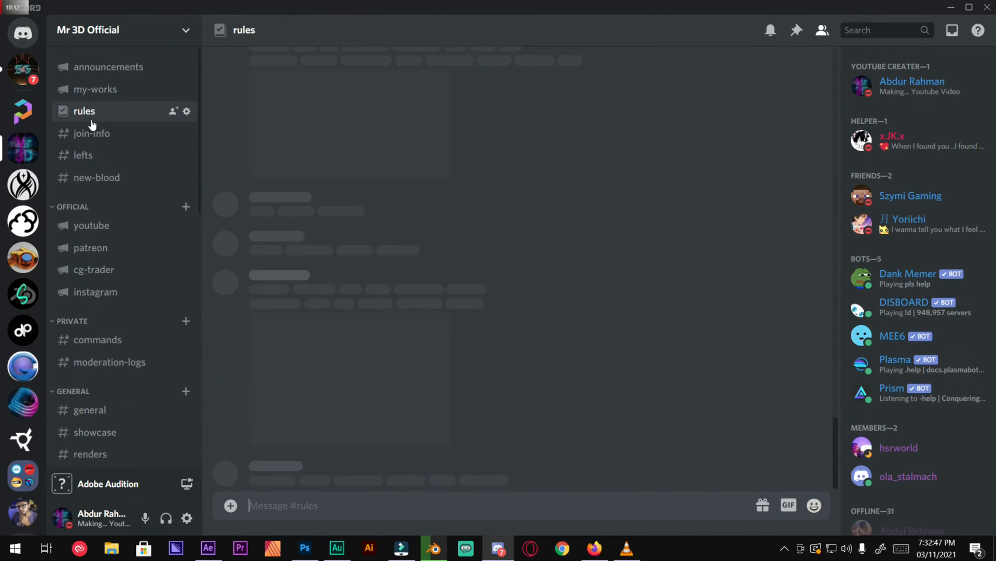
pyautogui.click(82, 155)
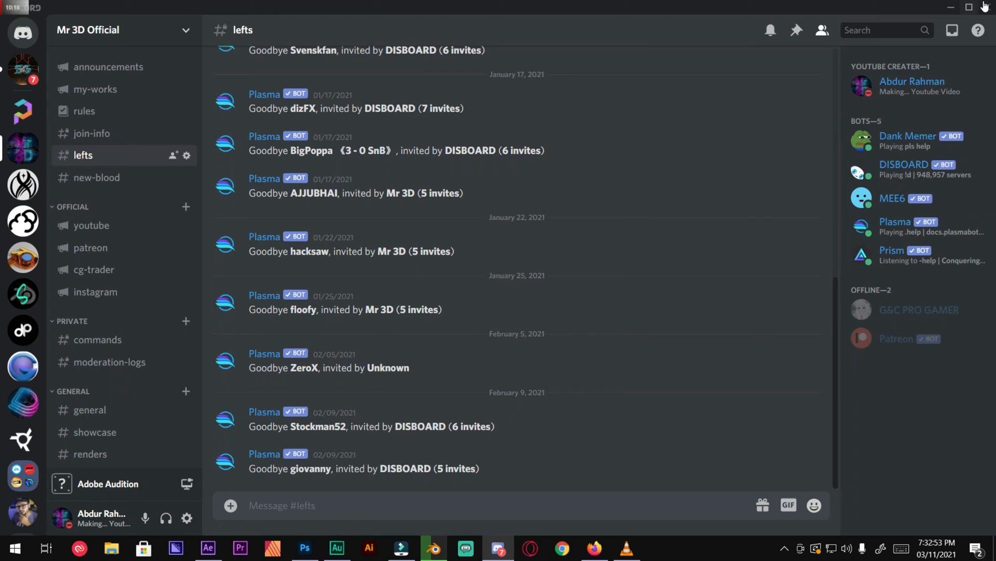
pyautogui.click(432, 547)
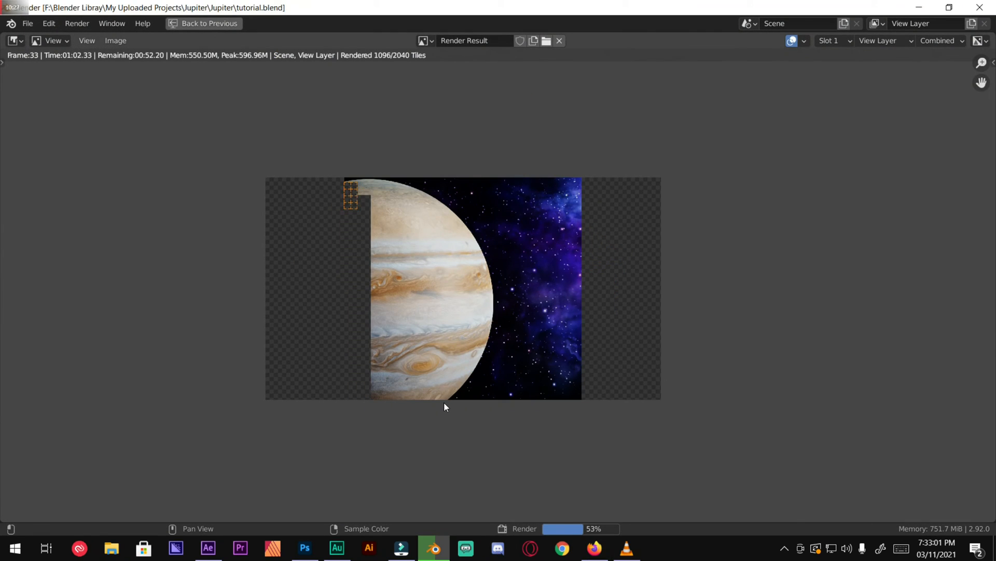